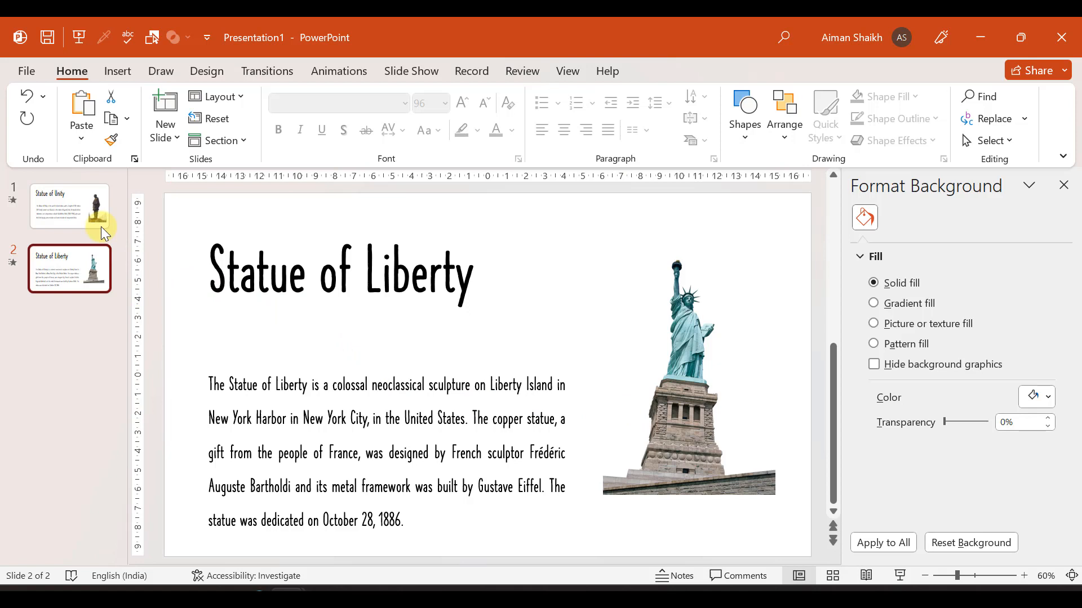
Review the example deck, then start a new blank presentation with one empty slide.
{"action": "left_click", "coordinate": [69, 208]}
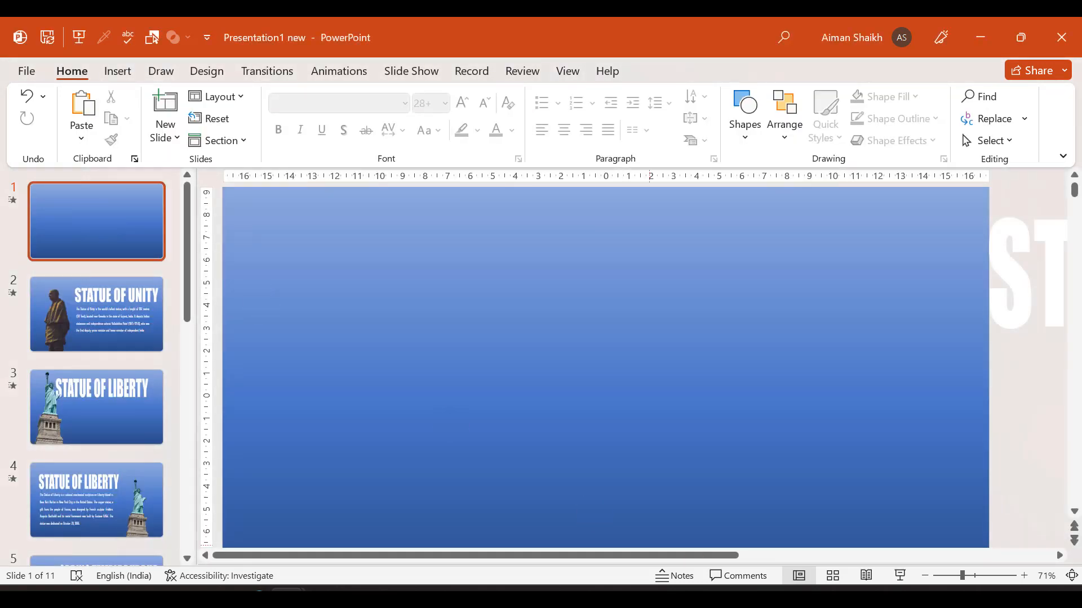
{"action": "left_click", "coordinate": [97, 407]}
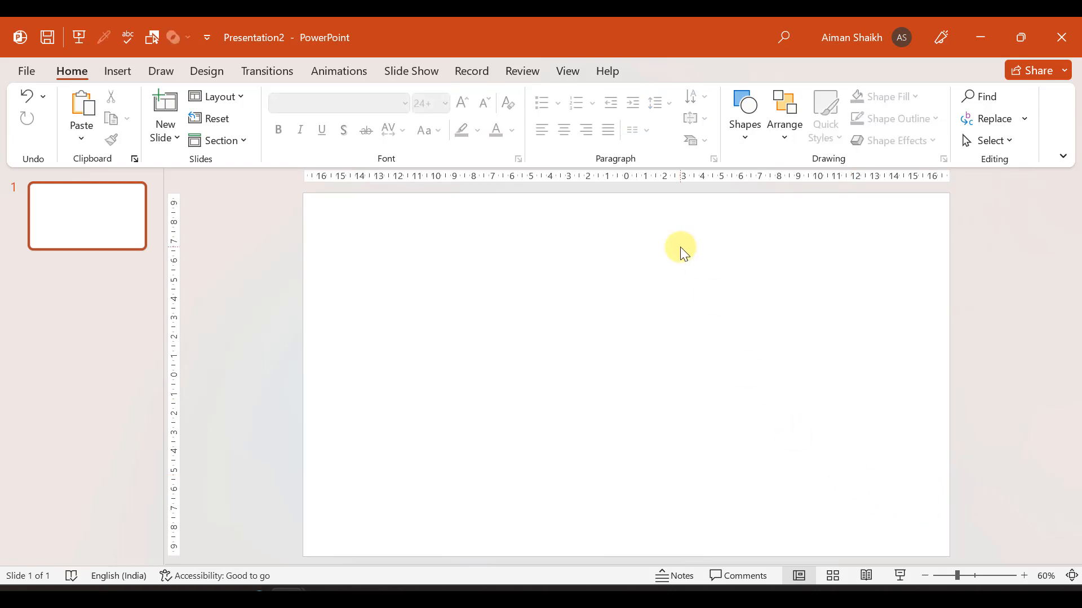
Apply a blue Linear gradient fill background running diagonally bottom-left to top-right.
{"action": "right_click", "coordinate": [680, 247]}
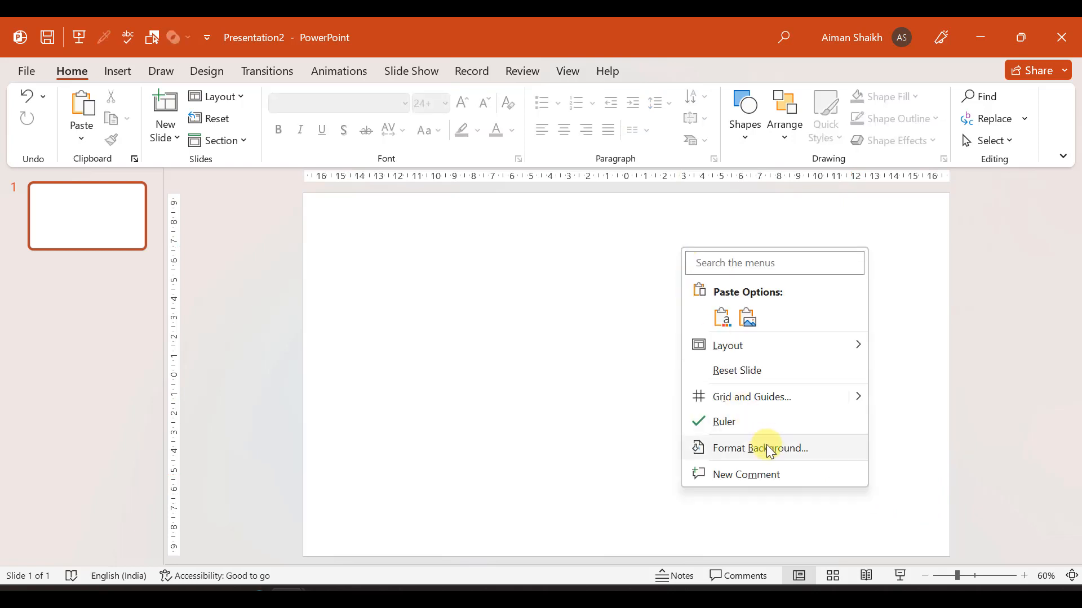
{"action": "left_click", "coordinate": [760, 447]}
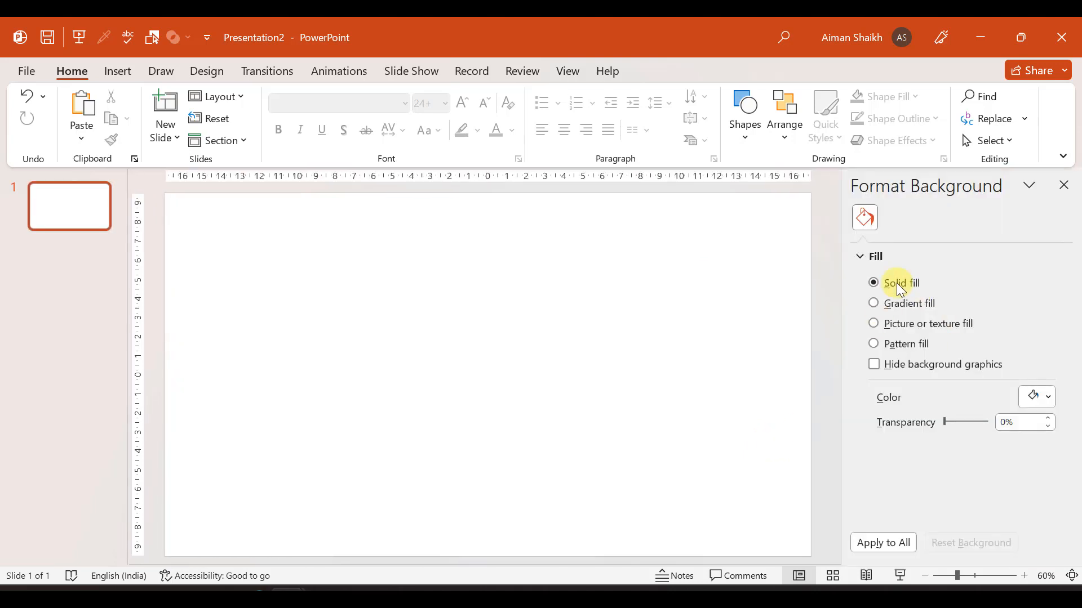
{"action": "left_click", "coordinate": [872, 303]}
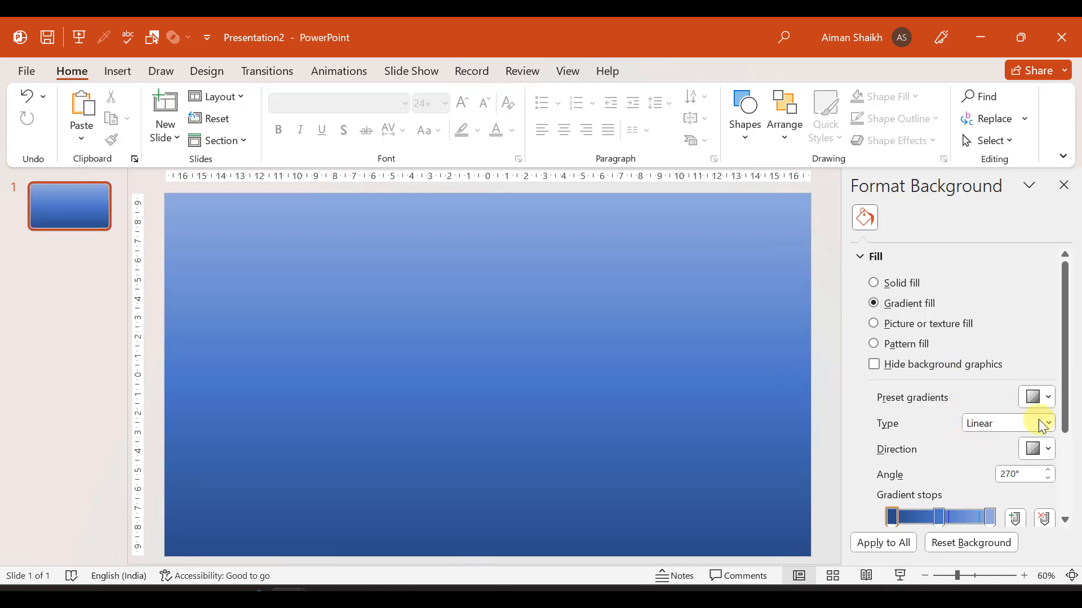
{"action": "left_click", "coordinate": [1047, 423]}
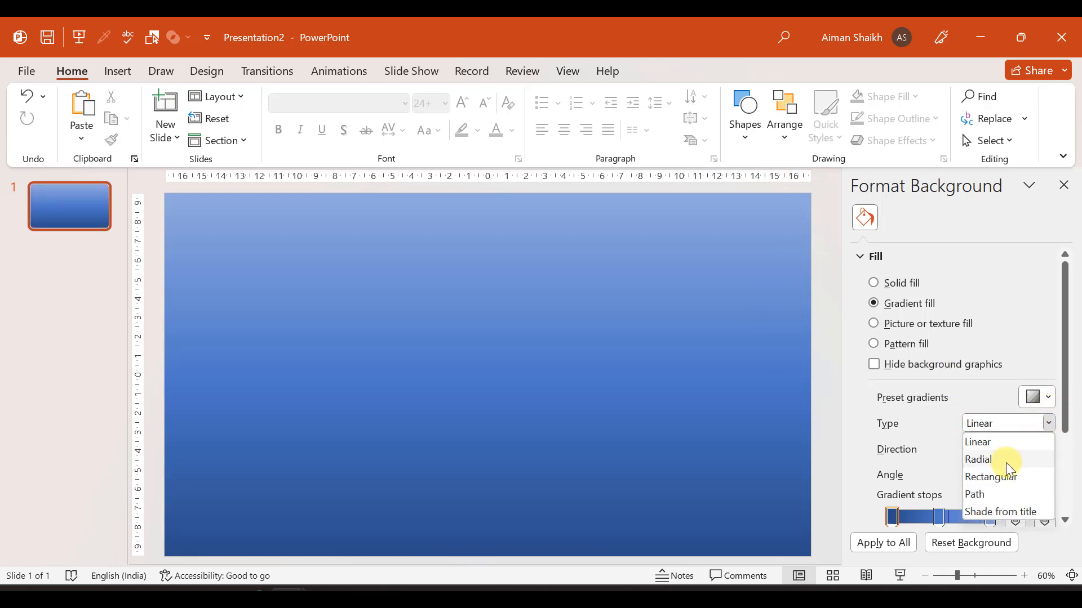
{"action": "left_click", "coordinate": [990, 476]}
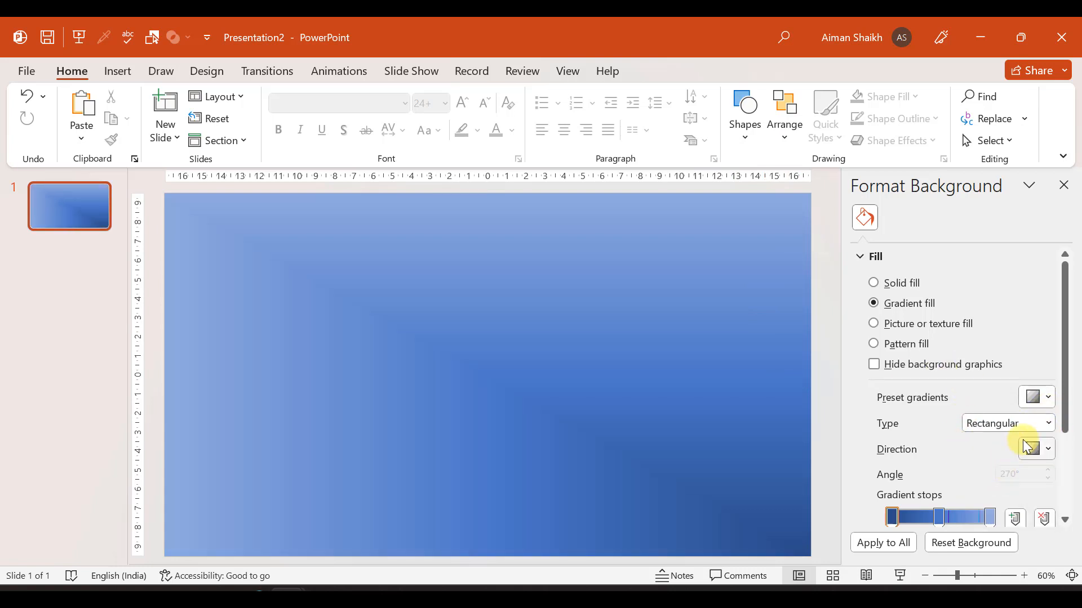
{"action": "left_click", "coordinate": [1045, 448]}
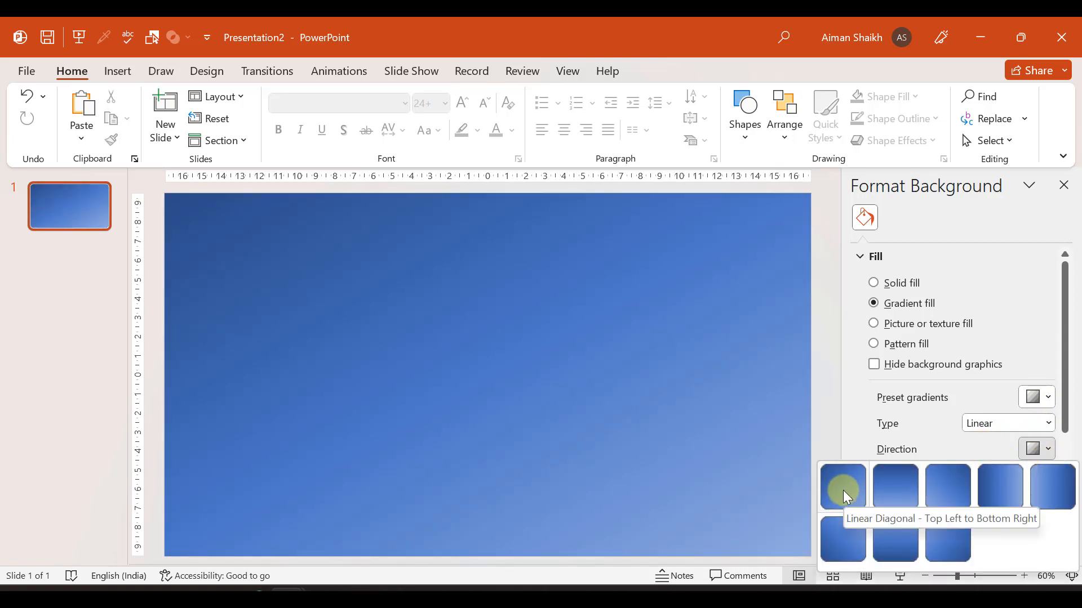
{"action": "mouse_move", "coordinate": [841, 538]}
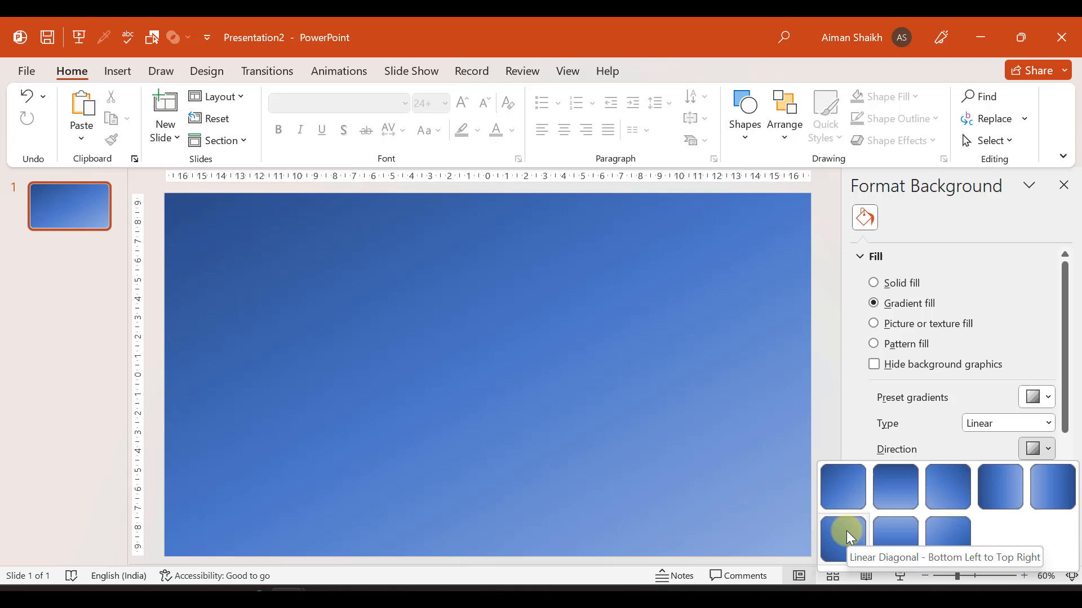
{"action": "left_click", "coordinate": [843, 537]}
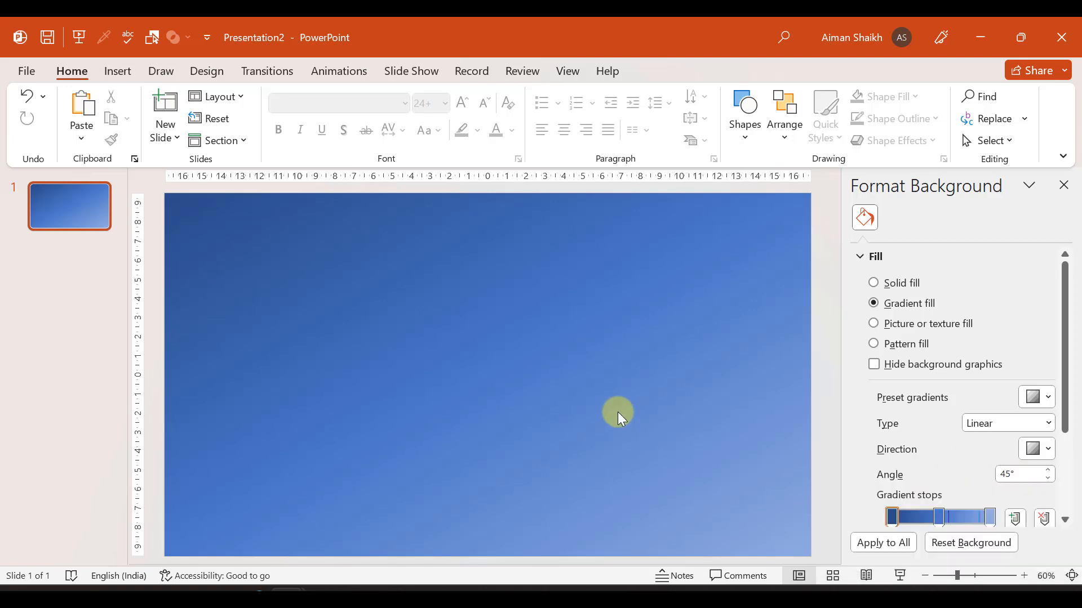
{"action": "mouse_move", "coordinate": [456, 339]}
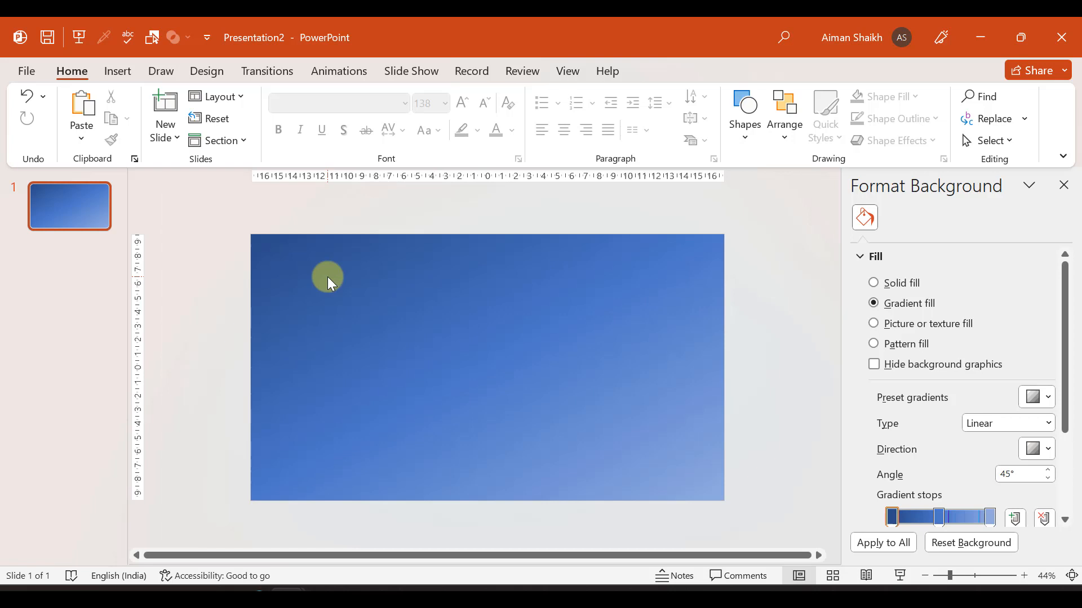
{"action": "mouse_move", "coordinate": [146, 76]}
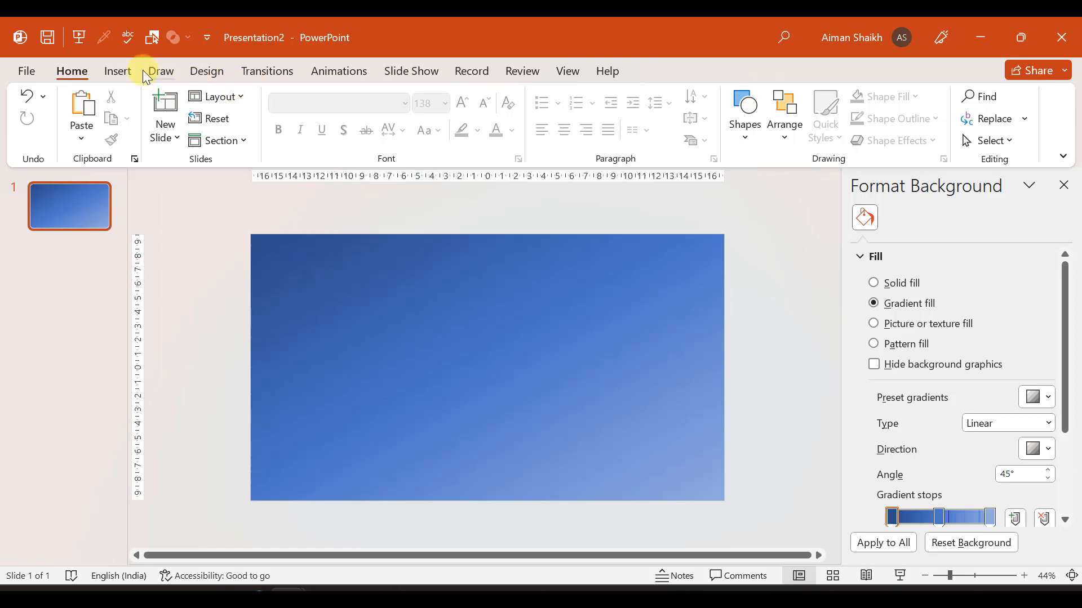
Add a QUTUB MINAR text box in Aharoni at size 88 near the top left.
{"action": "left_click", "coordinate": [117, 71]}
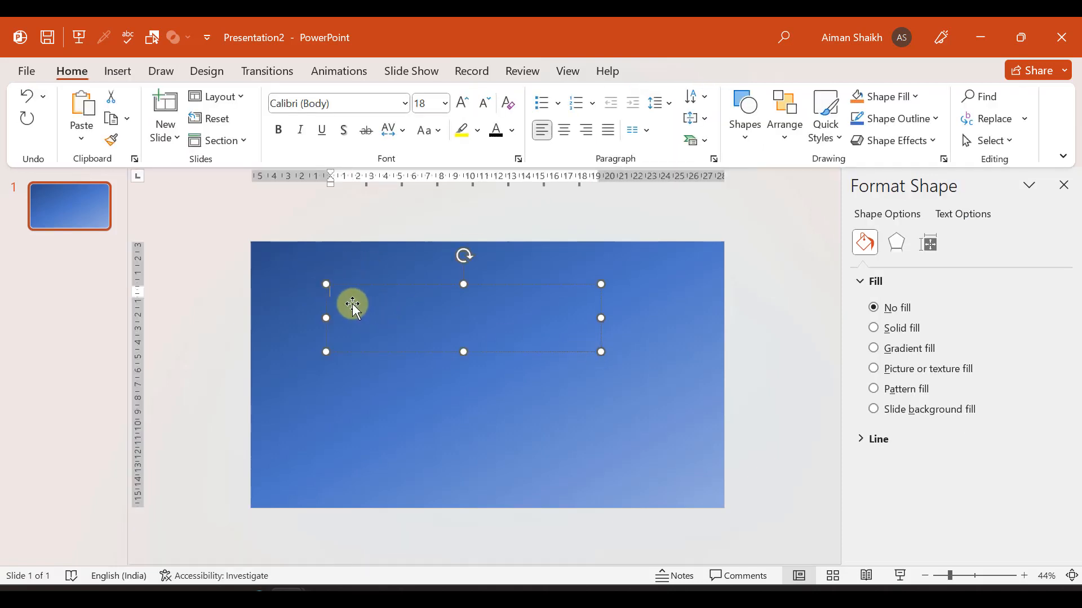
{"action": "type", "text": "QUTUB MINAR"}
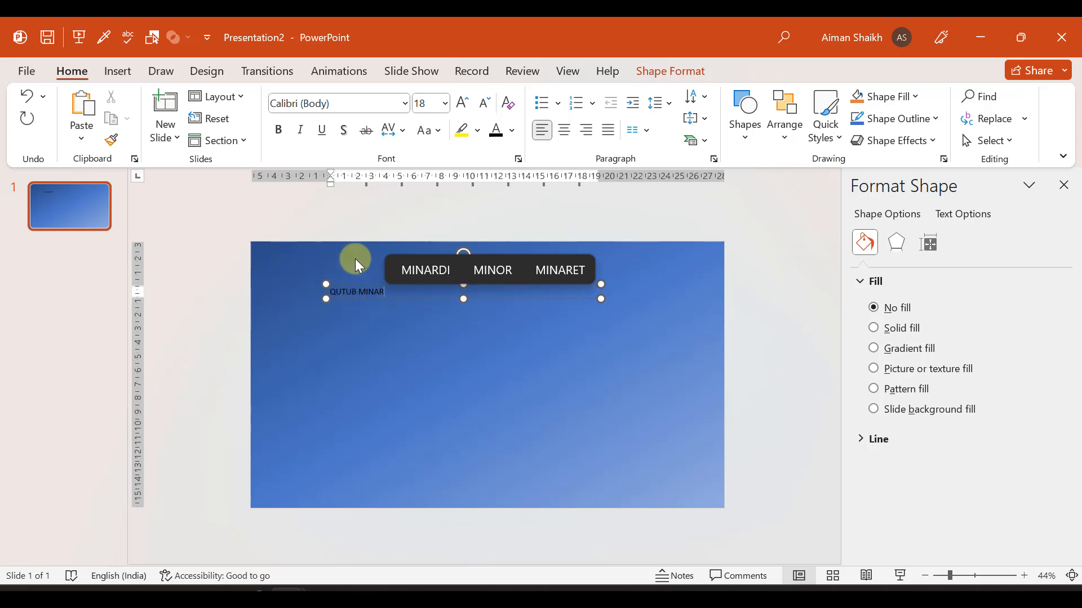
{"action": "left_click", "coordinate": [462, 103]}
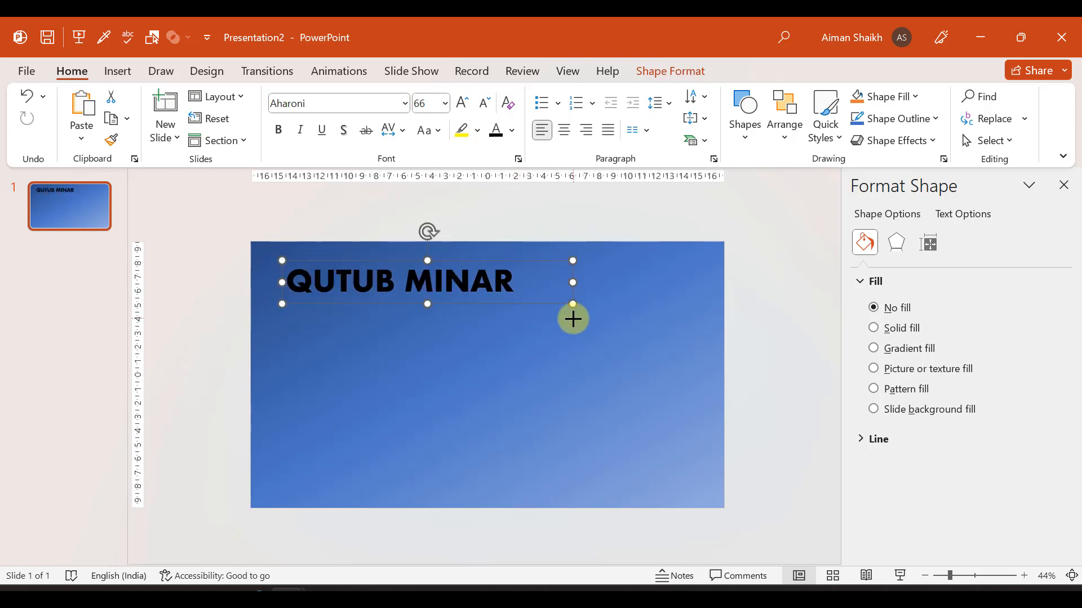
{"action": "left_click", "coordinate": [461, 103]}
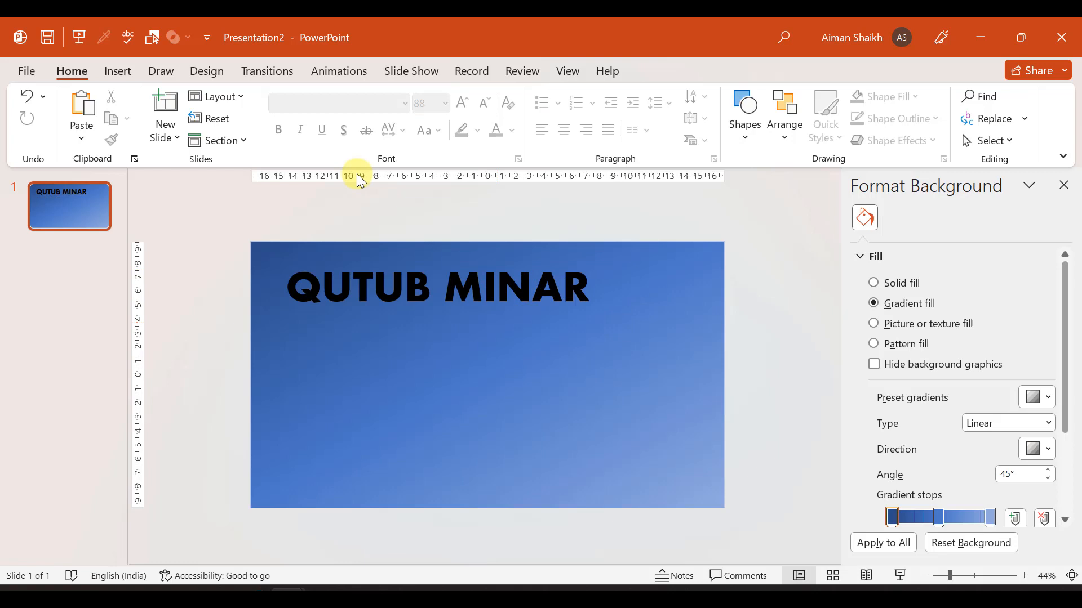
Draw a rectangle over the title with No Fill and No Outline.
{"action": "left_click", "coordinate": [117, 70]}
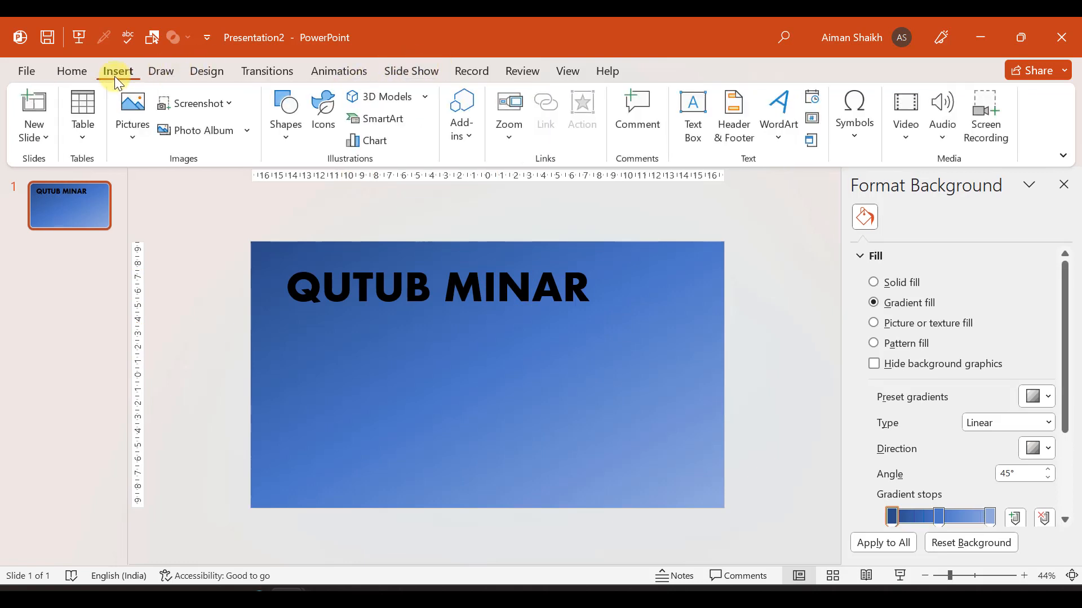
{"action": "left_click", "coordinate": [285, 114]}
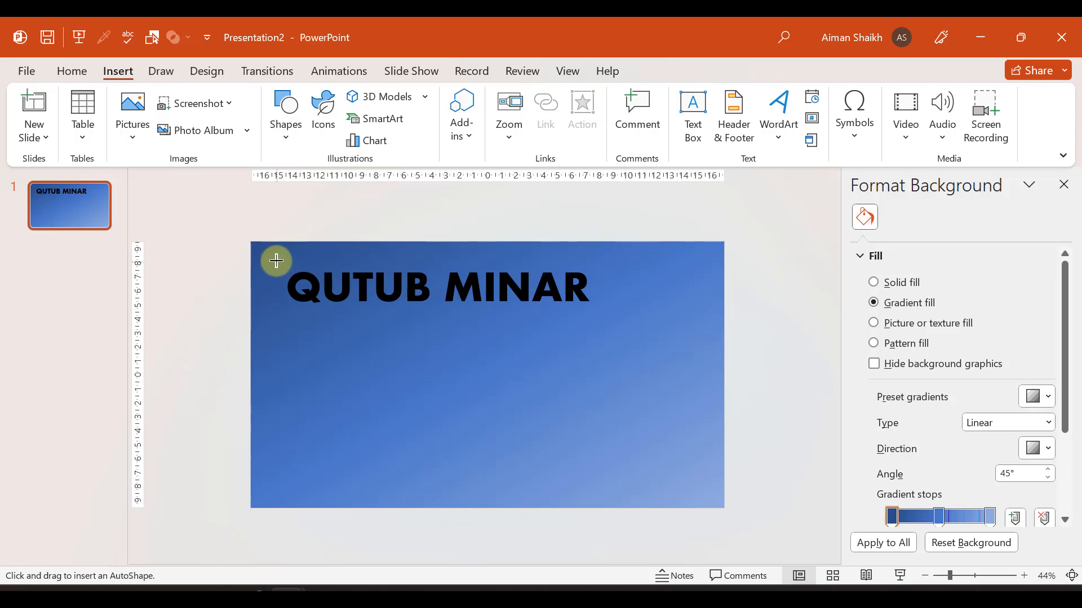
{"action": "left_click_drag", "start_coordinate": [275, 260], "coordinate": [617, 337]}
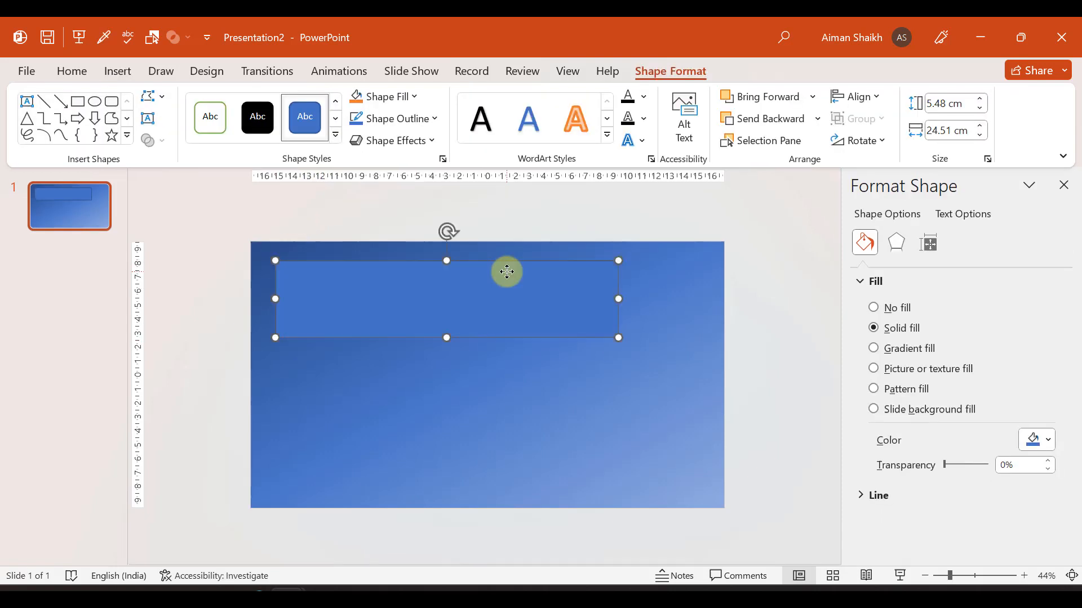
{"action": "left_click", "coordinate": [384, 96]}
{"action": "type", "text": "QUTUB MINAR"}
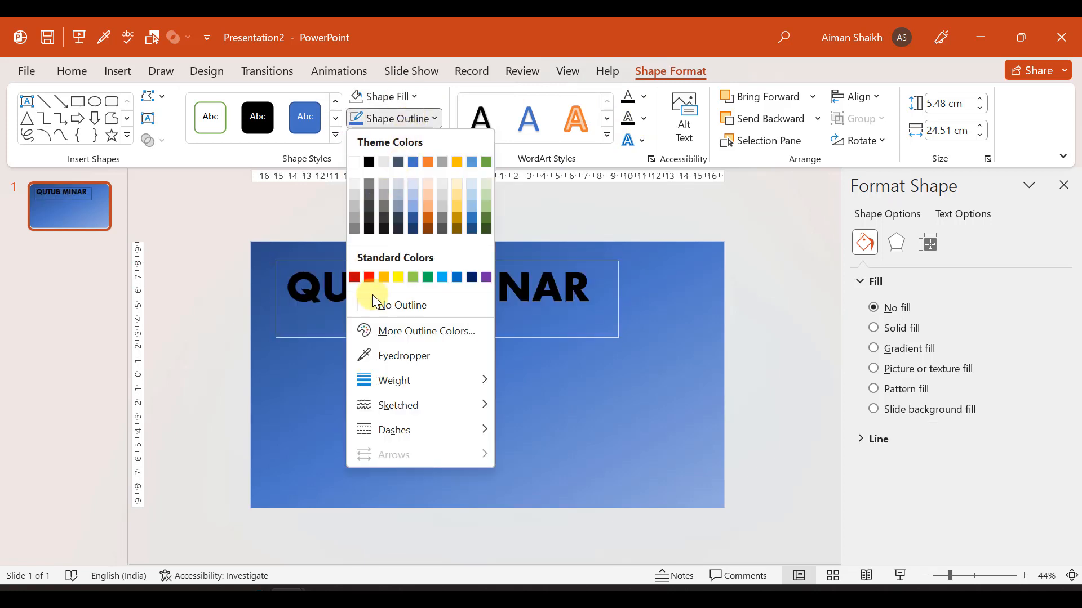
{"action": "left_click", "coordinate": [407, 306]}
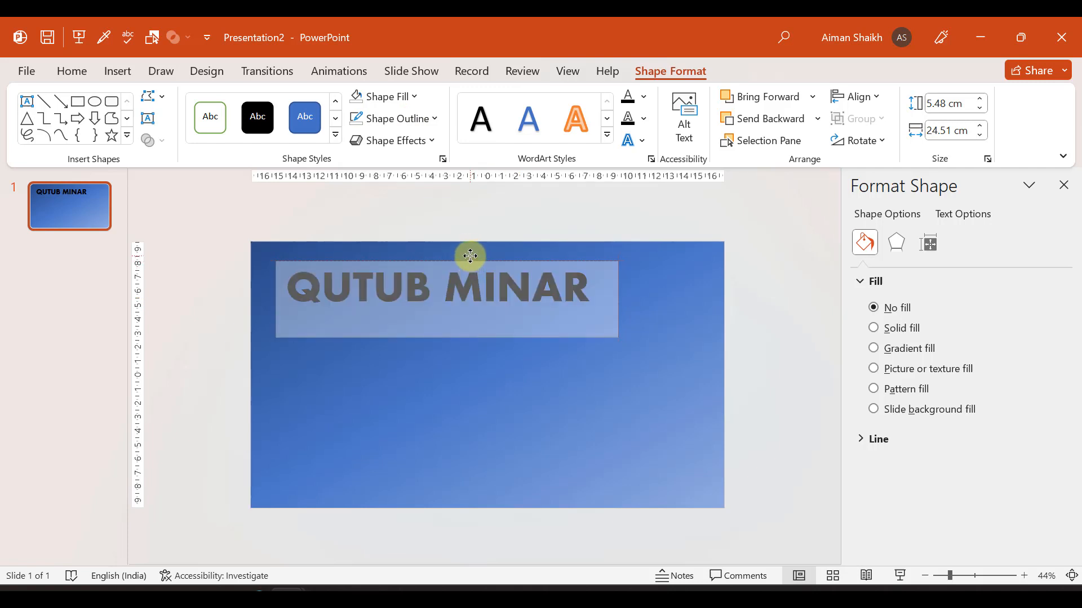
{"action": "left_click", "coordinate": [481, 379]}
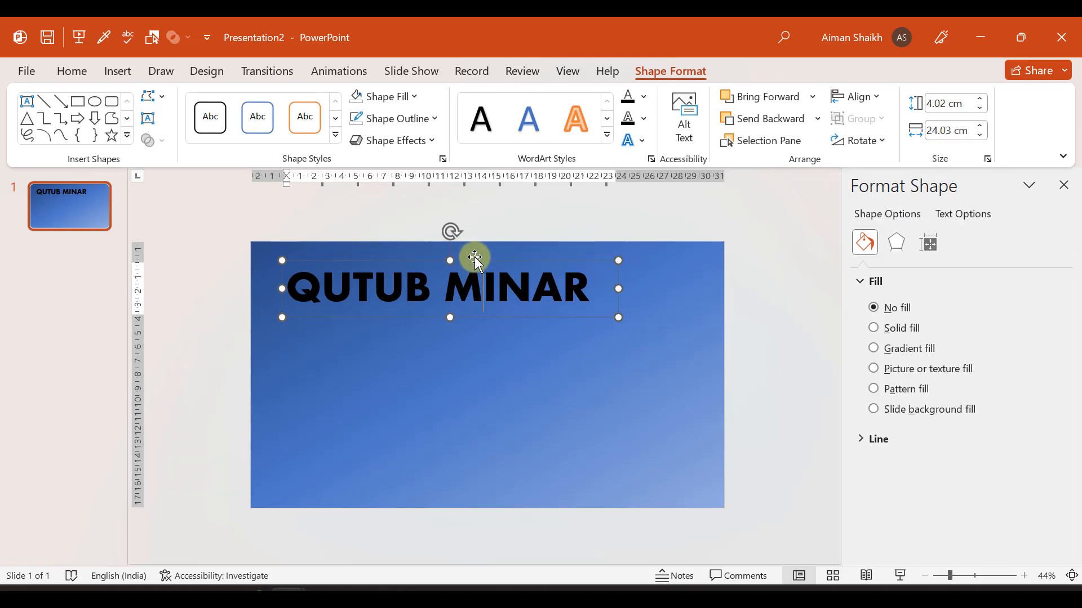
Select the rectangle and title together and combine them with Merge Shapes.
{"action": "left_click_drag", "start_coordinate": [474, 260], "coordinate": [483, 326]}
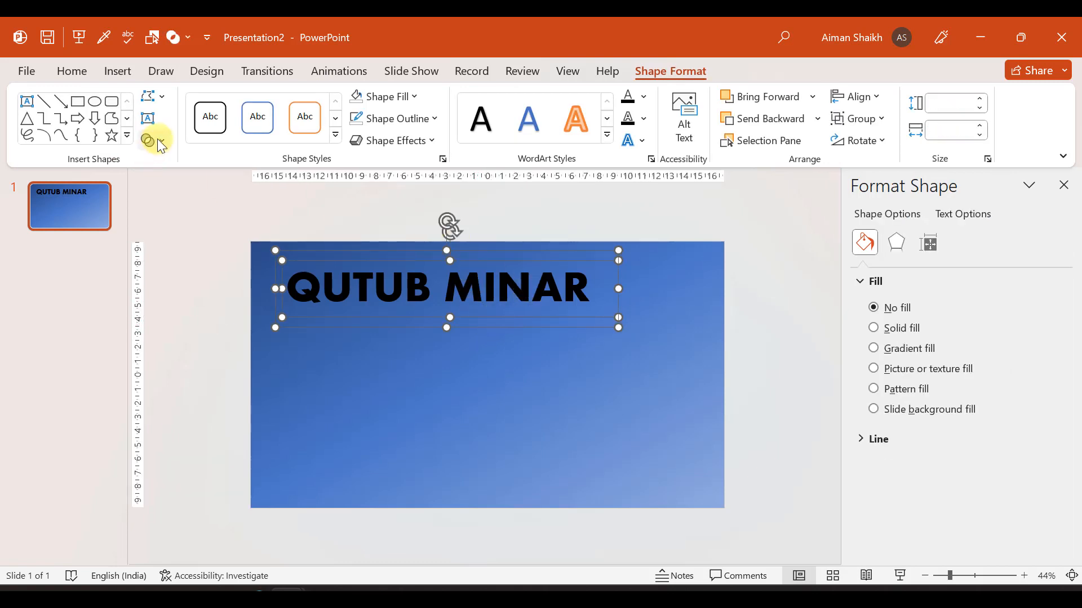
{"action": "left_click", "coordinate": [163, 141]}
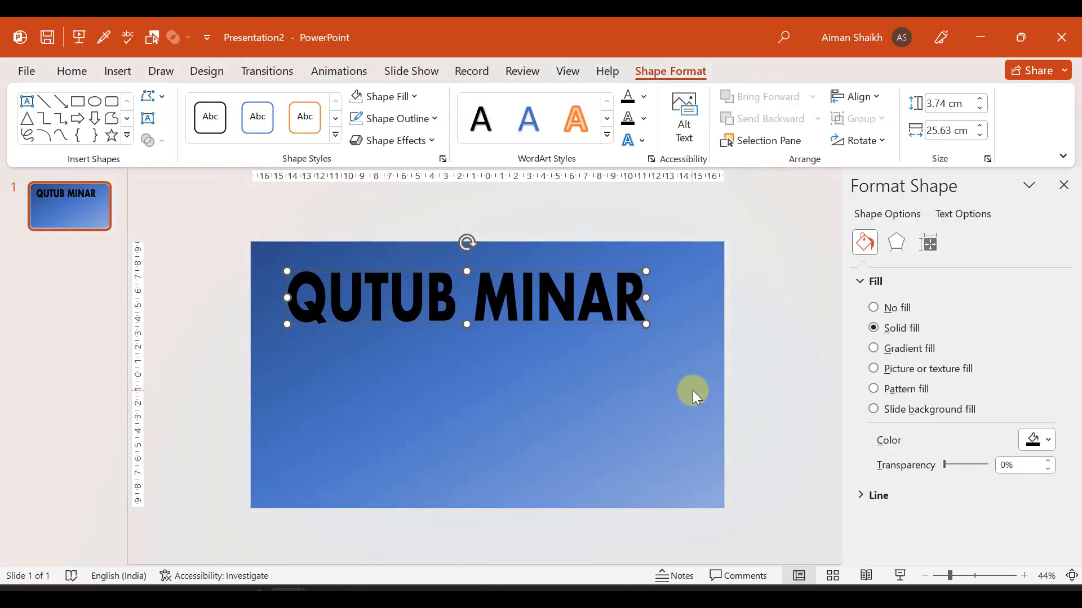
Paste the Qutub Minar picture at the slide's left and duplicate the slide.
{"action": "key", "text": "ctrl+v"}
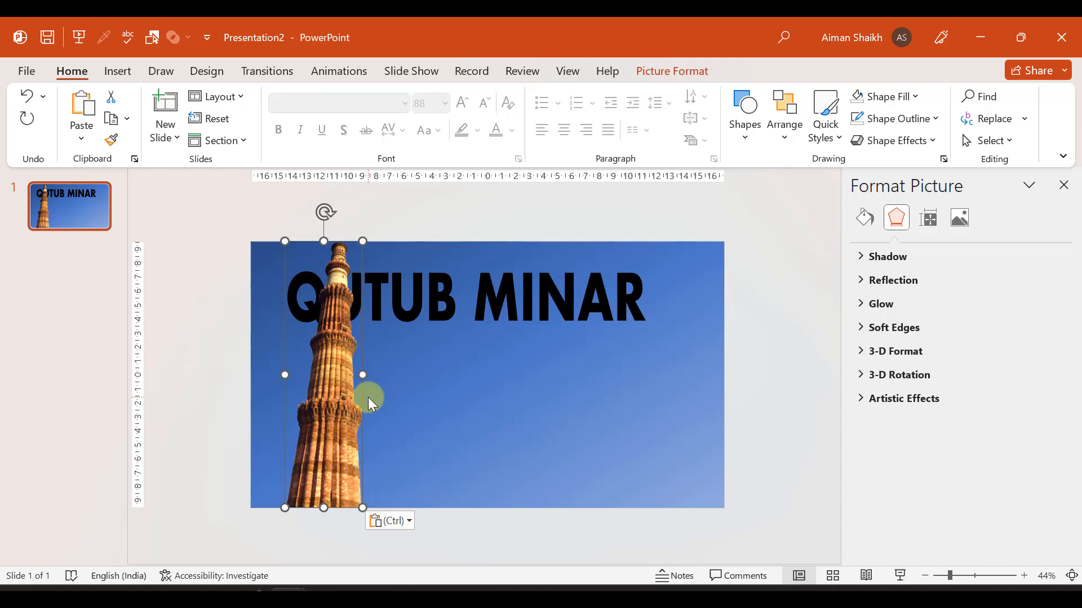
{"action": "left_click_drag", "start_coordinate": [370, 400], "coordinate": [352, 389]}
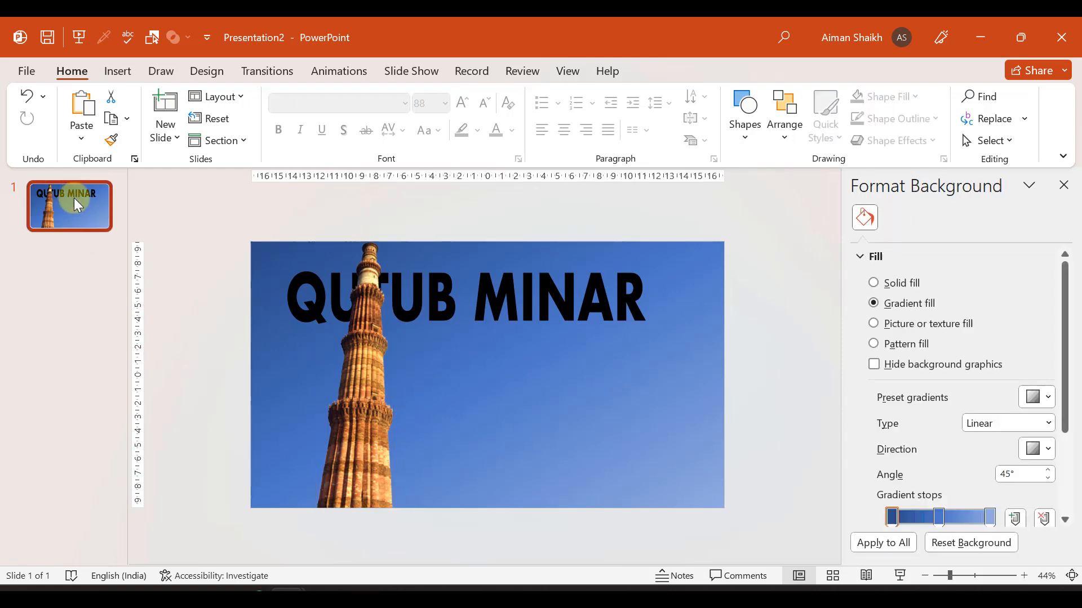
{"action": "right_click", "coordinate": [69, 205]}
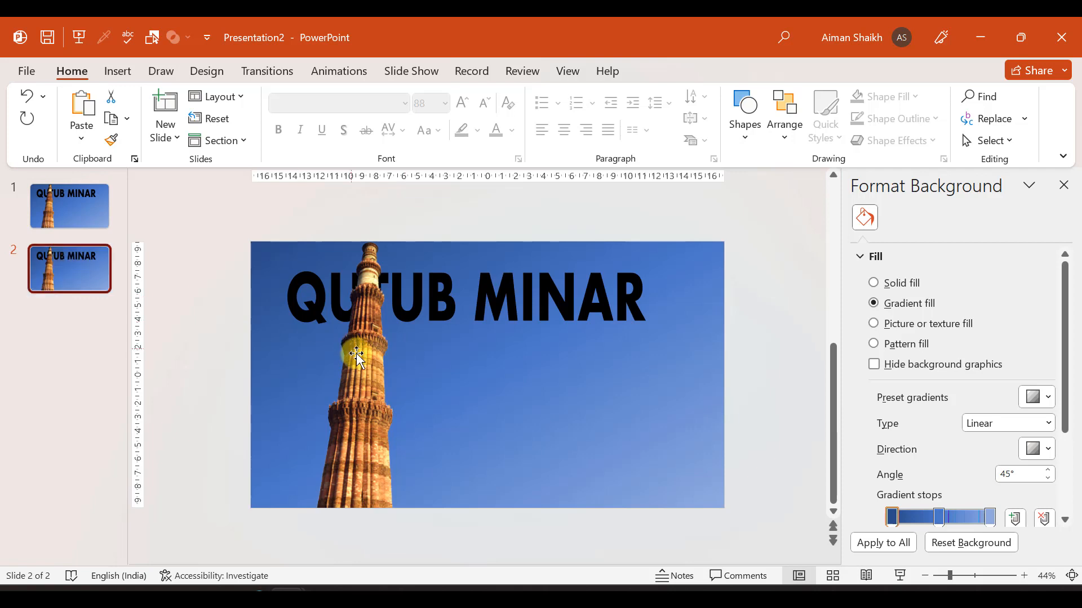
Drag the title and tower picture off slide 1 onto the pasteboard.
{"action": "left_click", "coordinate": [68, 205]}
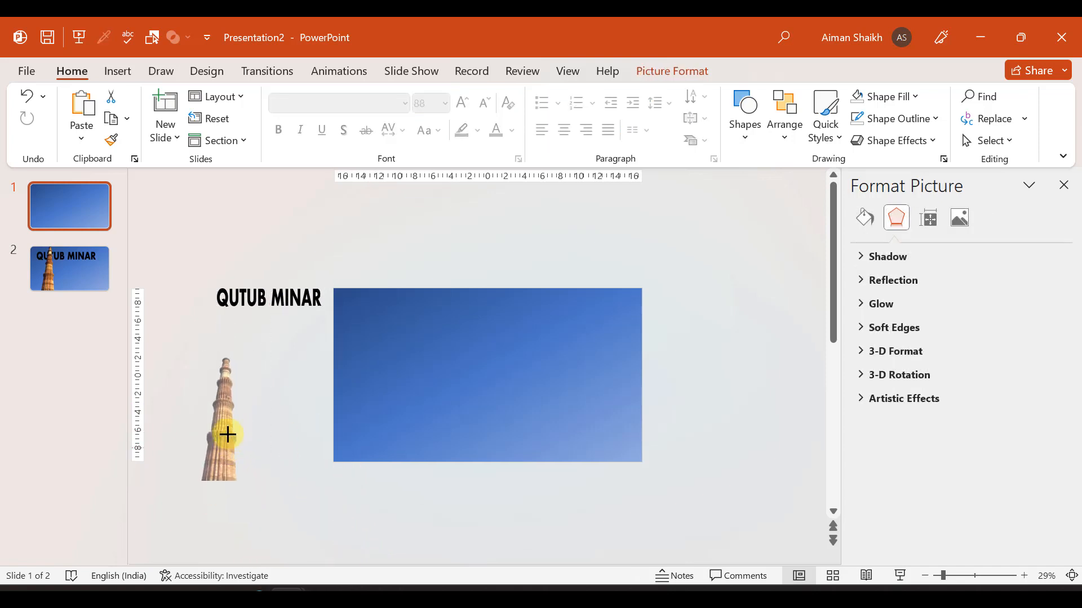
{"action": "left_click_drag", "start_coordinate": [226, 420], "coordinate": [355, 527]}
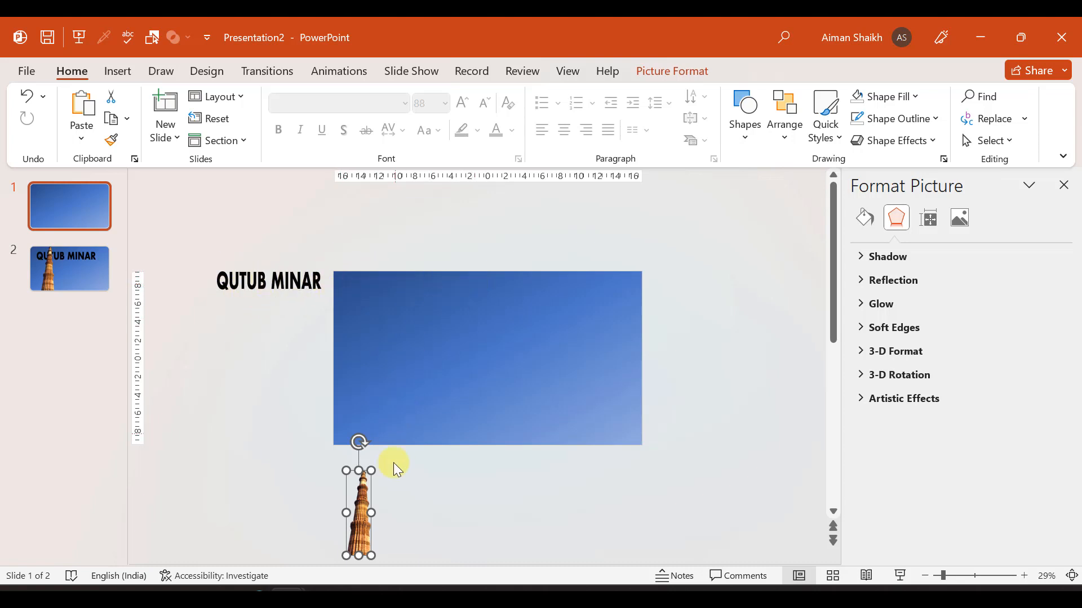
{"action": "mouse_move", "coordinate": [292, 354]}
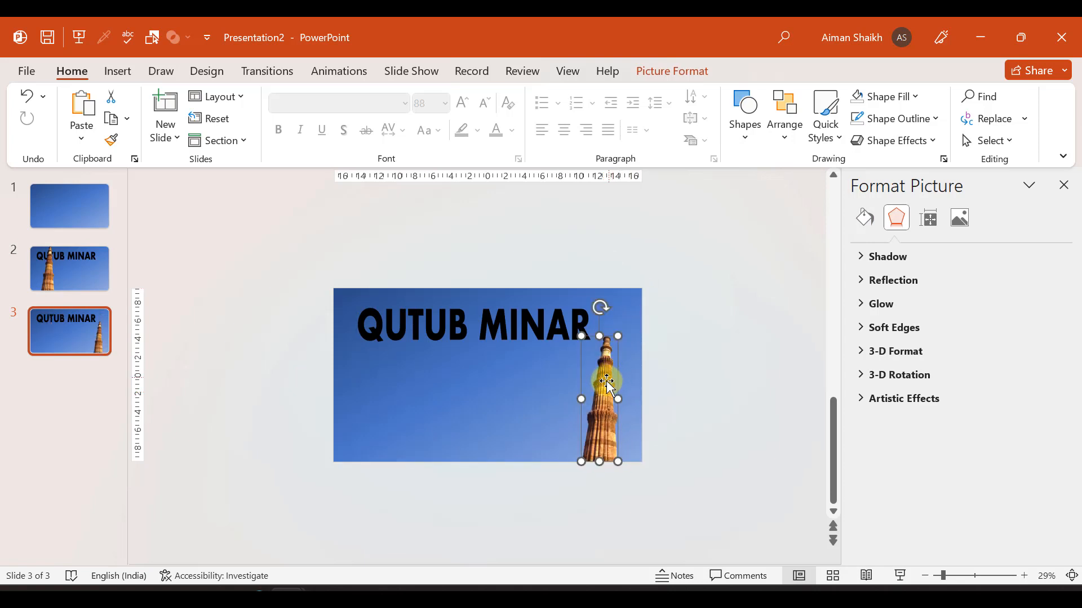
Place the tower at slide 3's right edge and add a Qutub Minar description text box.
{"action": "left_click_drag", "start_coordinate": [607, 383], "coordinate": [621, 390]}
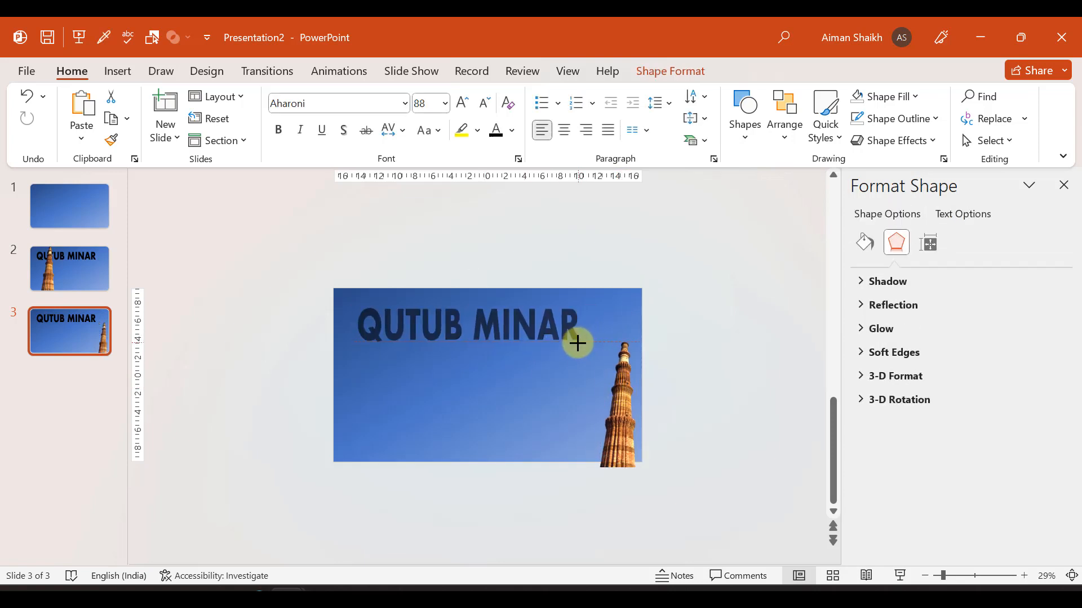
{"action": "left_click", "coordinate": [578, 344]}
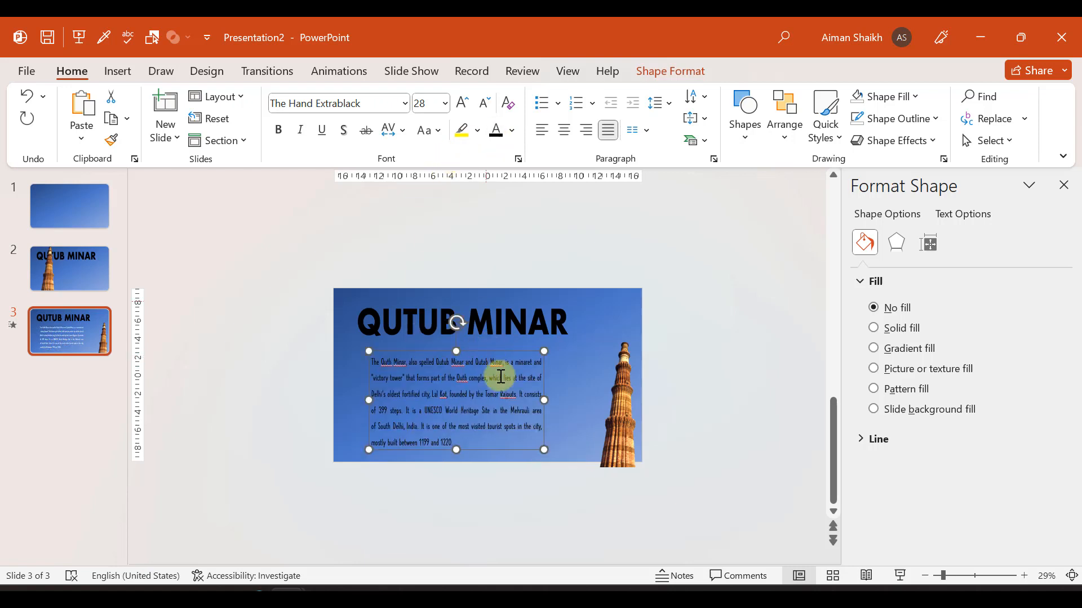
{"action": "left_click", "coordinate": [69, 269]}
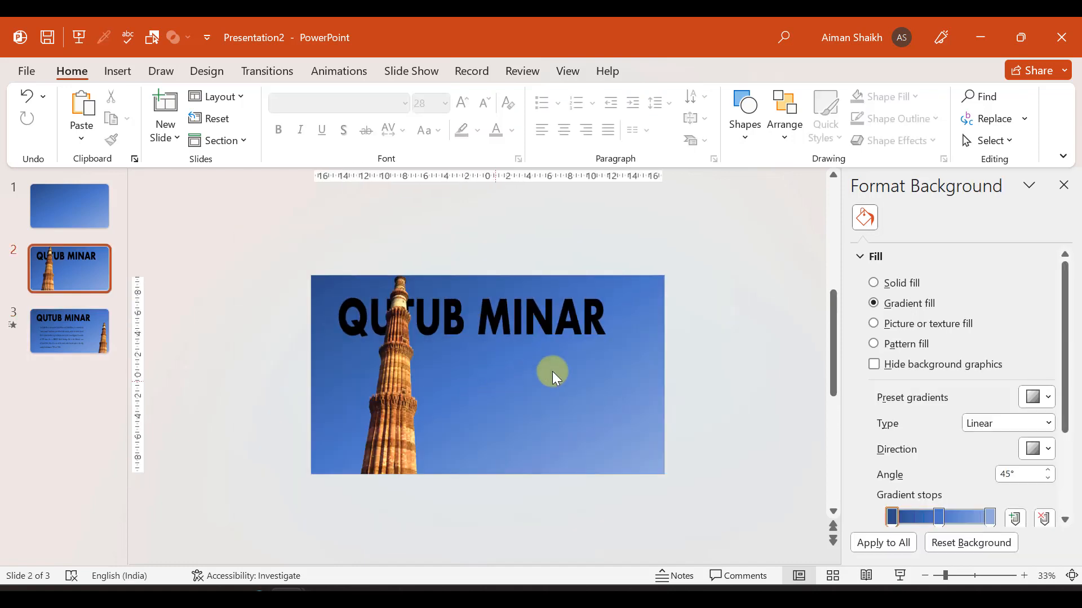
Apply the Morph transition to slides 1–3 and check the reference Eiffel Tower slide.
{"action": "left_click", "coordinate": [69, 205]}
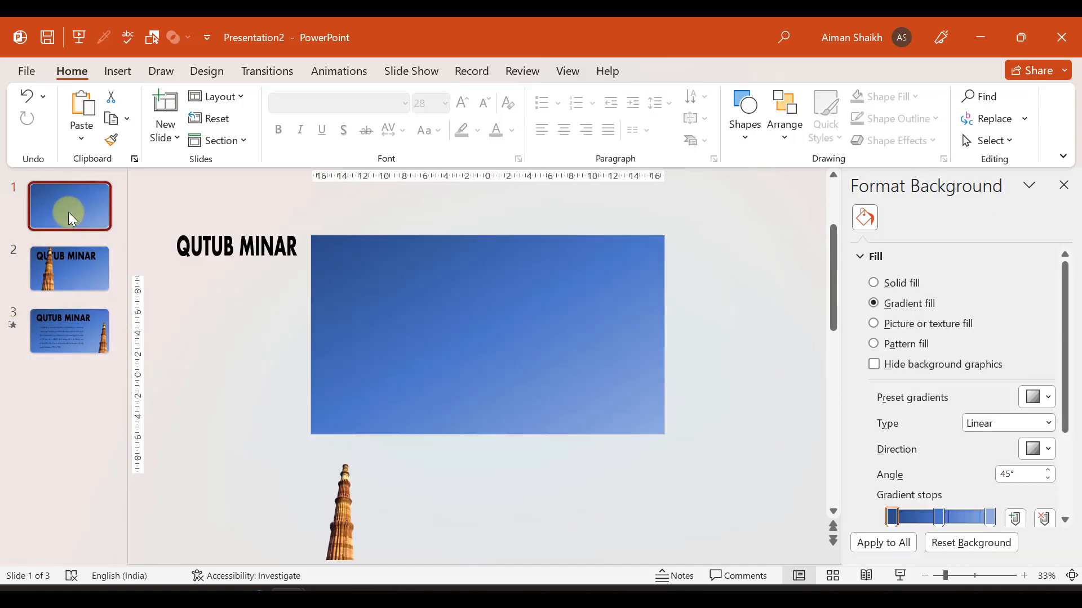
{"action": "left_click", "coordinate": [68, 268]}
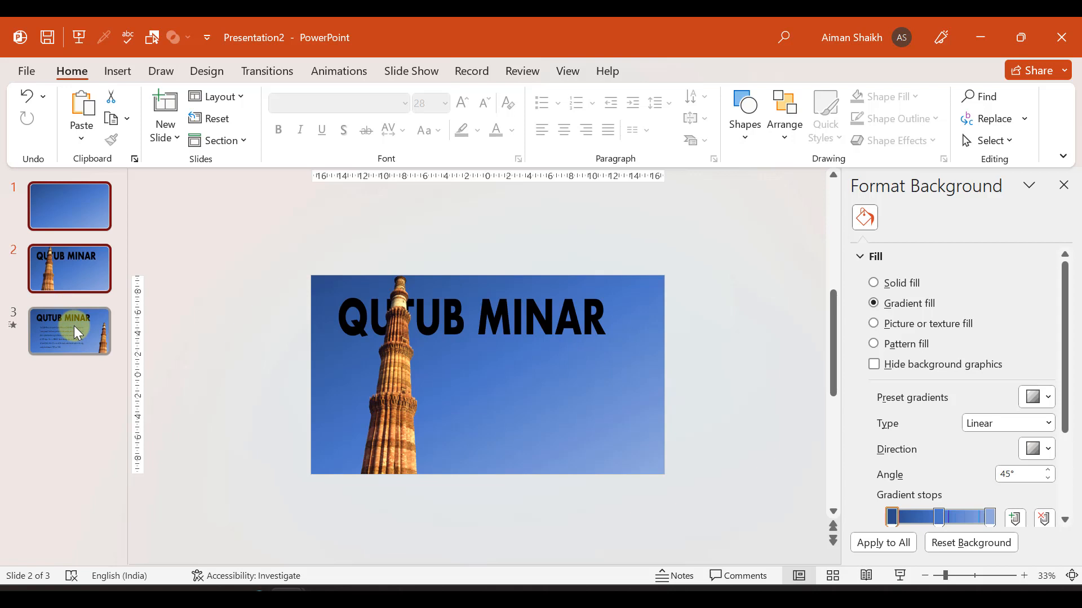
{"action": "left_click", "coordinate": [69, 330]}
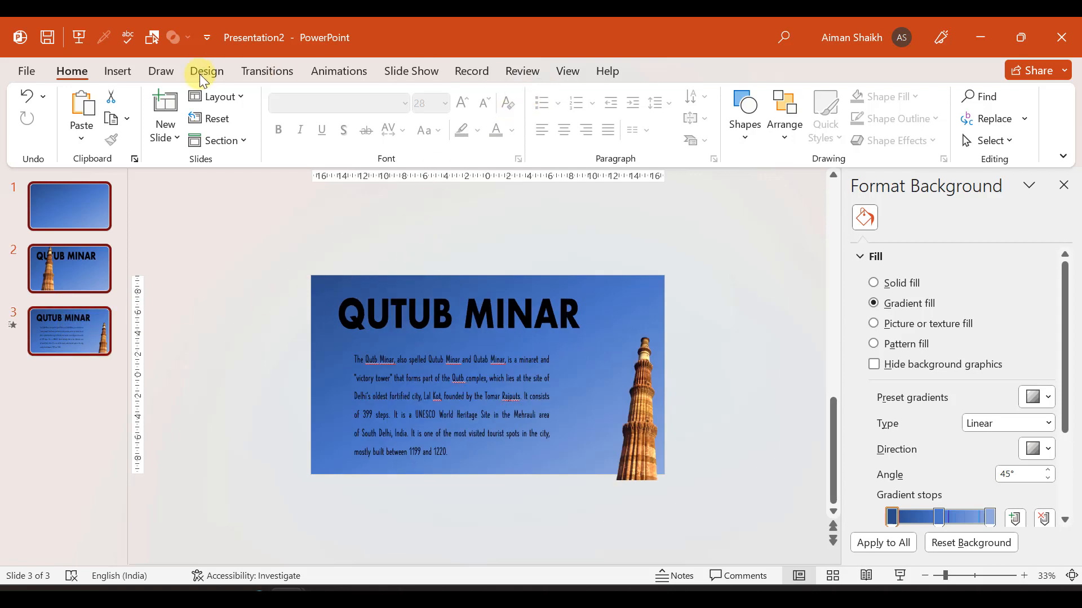
{"action": "mouse_move", "coordinate": [161, 65]}
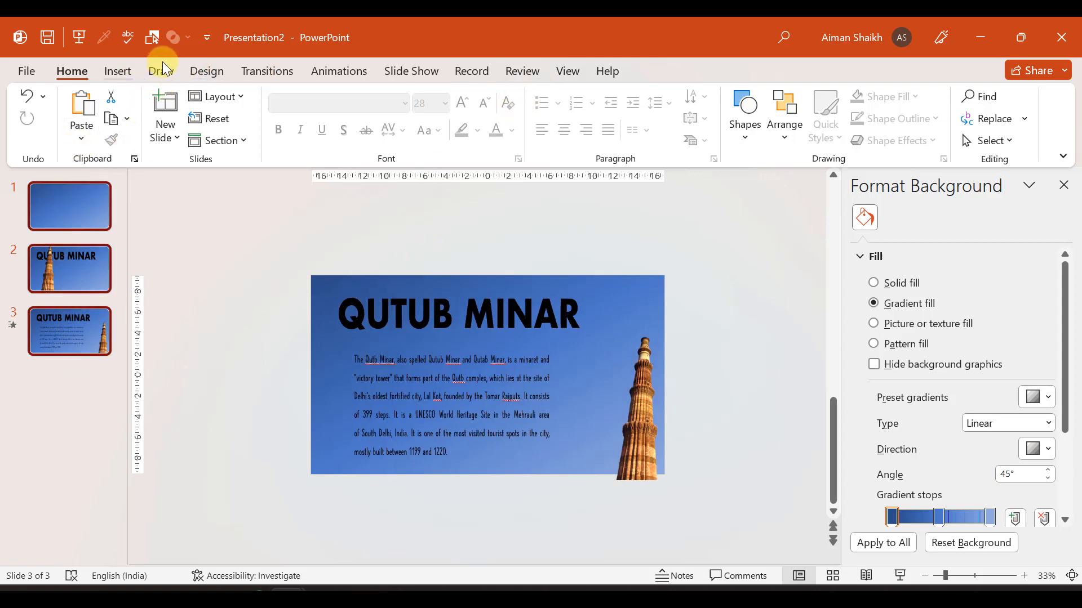
{"action": "left_click", "coordinate": [267, 71]}
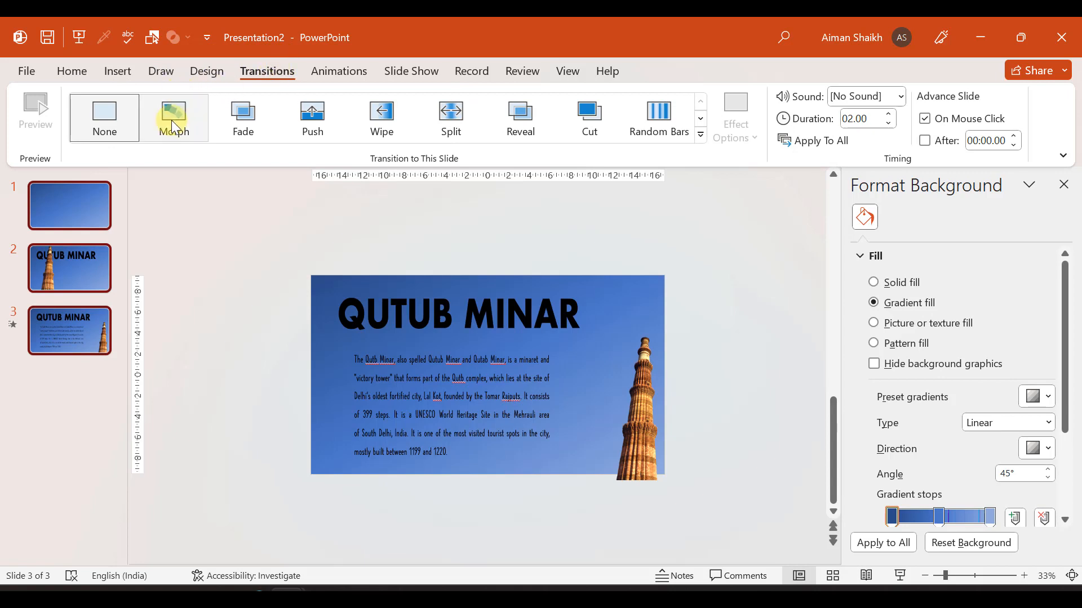
{"action": "left_click", "coordinate": [173, 117]}
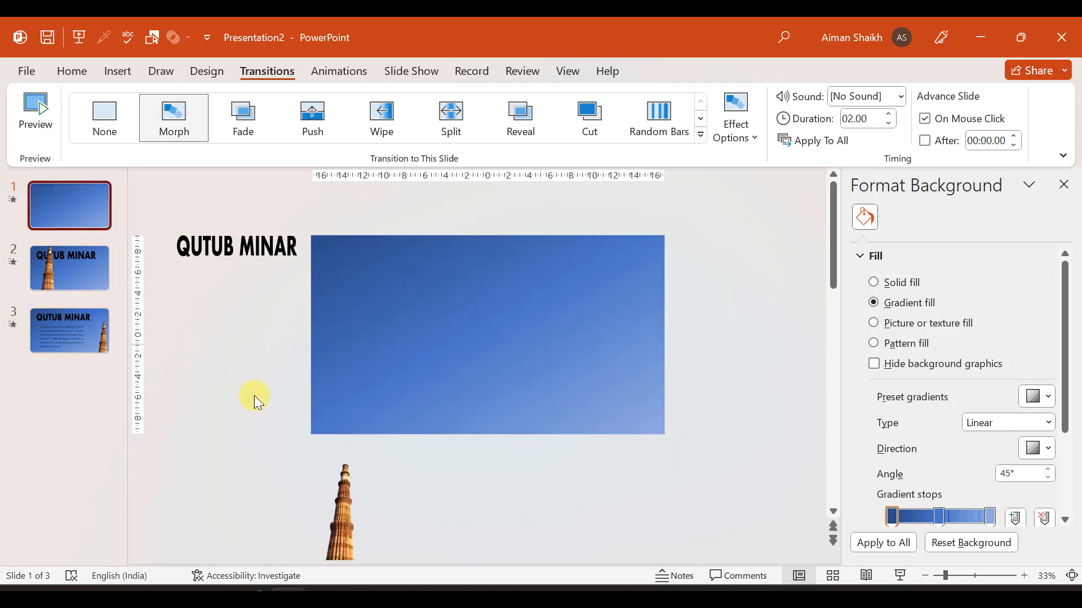
{"action": "mouse_move", "coordinate": [898, 575]}
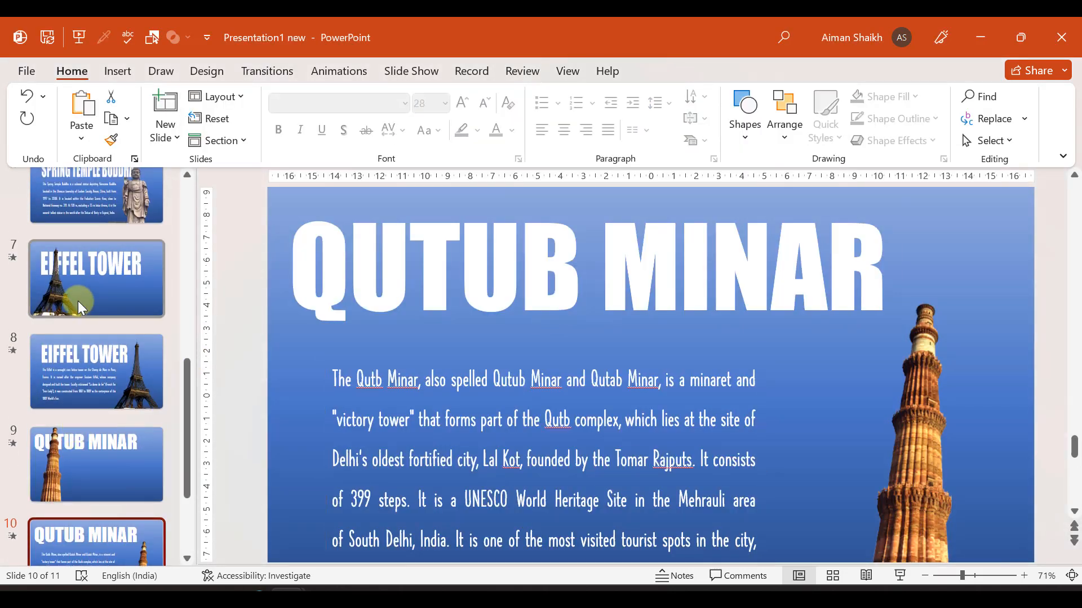
{"action": "left_click", "coordinate": [96, 278]}
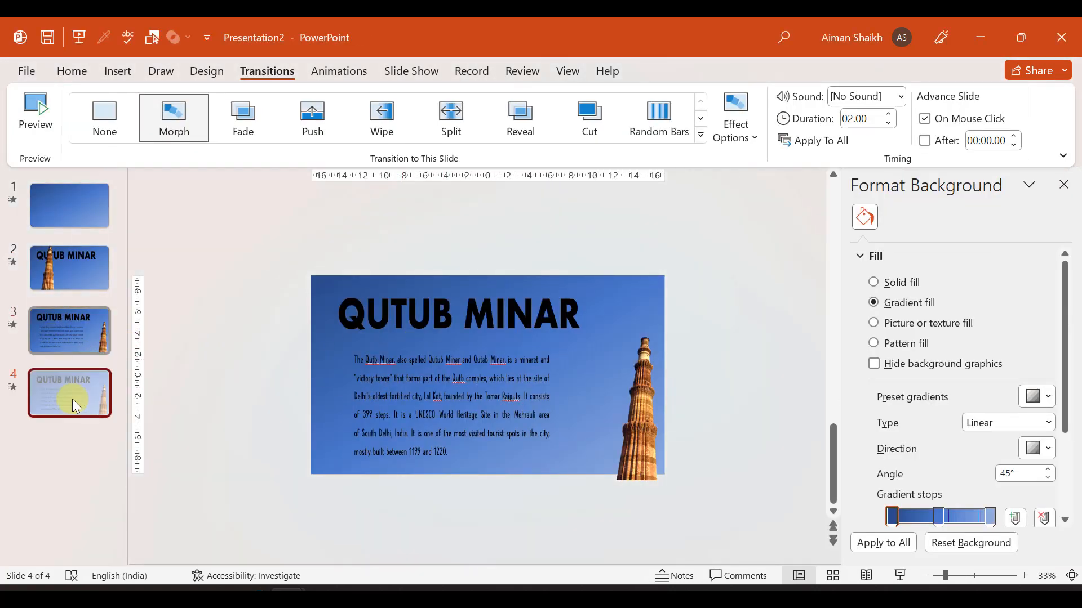
Replace slide 4's content with a white EIFFEL TOWER title and tower photo, then return to slide 1.
{"action": "left_click", "coordinate": [483, 314]}
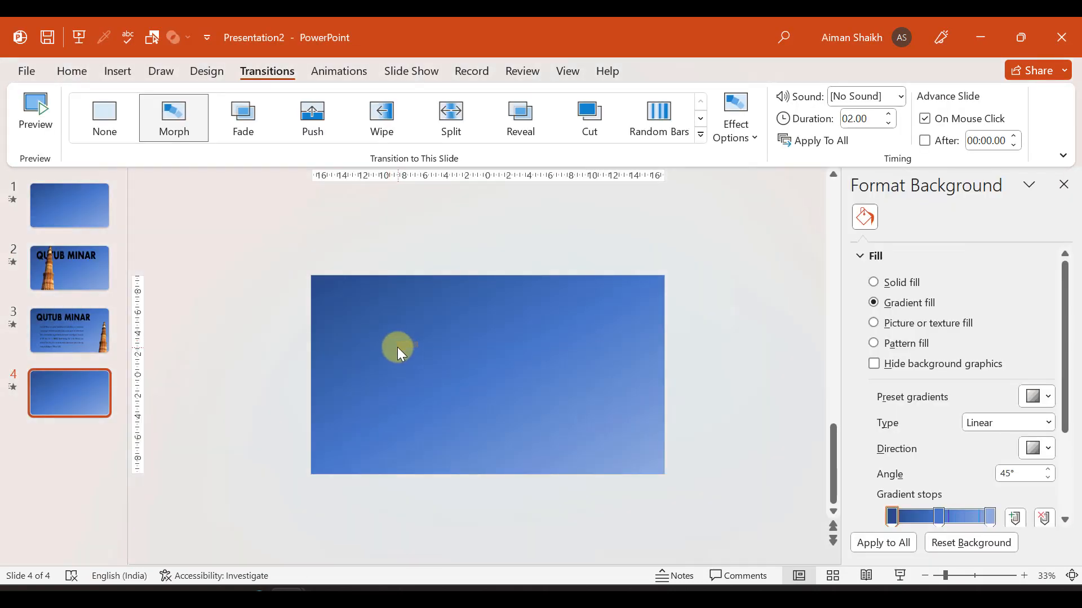
{"action": "mouse_move", "coordinate": [405, 311]}
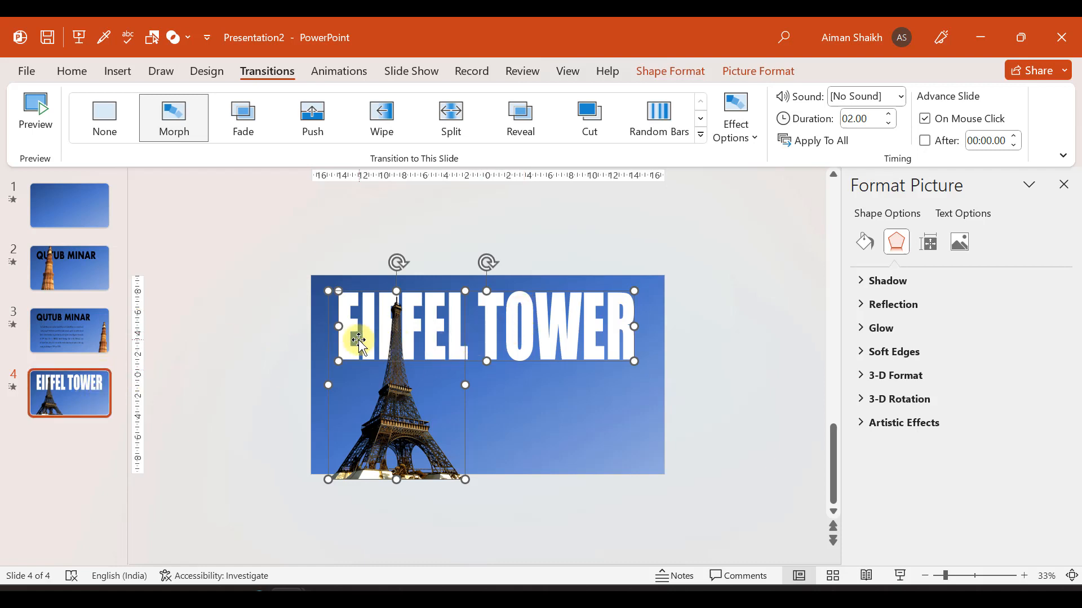
{"action": "mouse_move", "coordinate": [384, 370]}
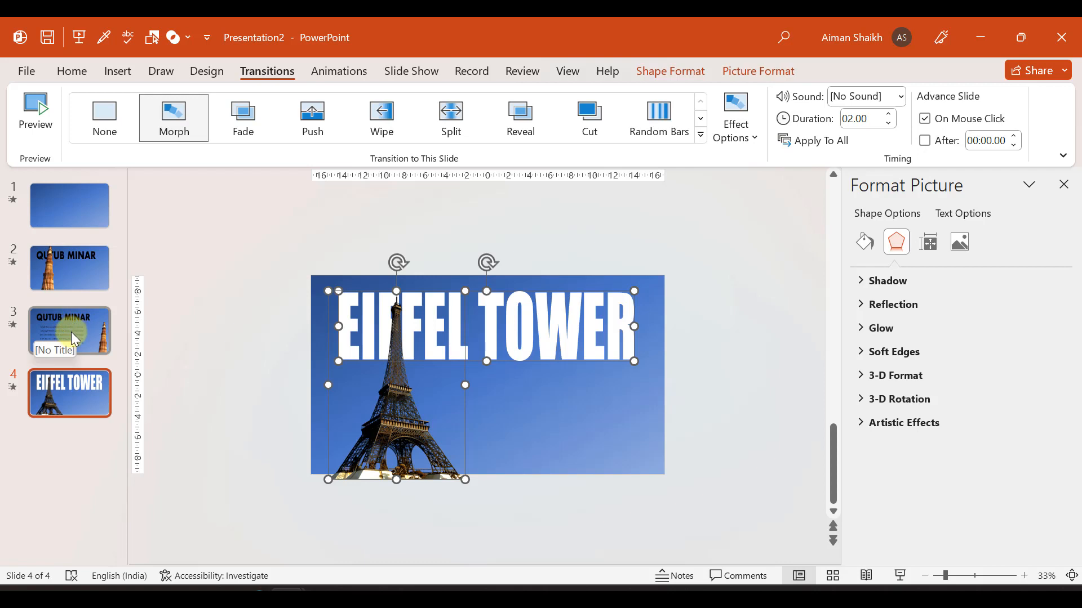
{"action": "left_click", "coordinate": [69, 330]}
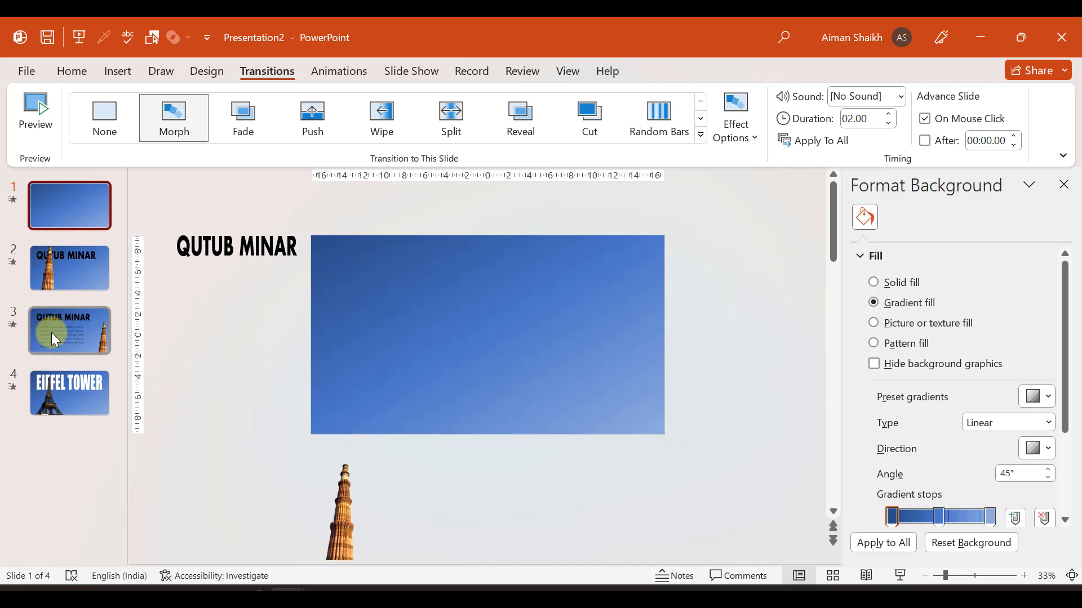
Build slide 5 from slide 4 with the EIFFEL TOWER title, description paragraph and smaller tower picture.
{"action": "left_click", "coordinate": [69, 330]}
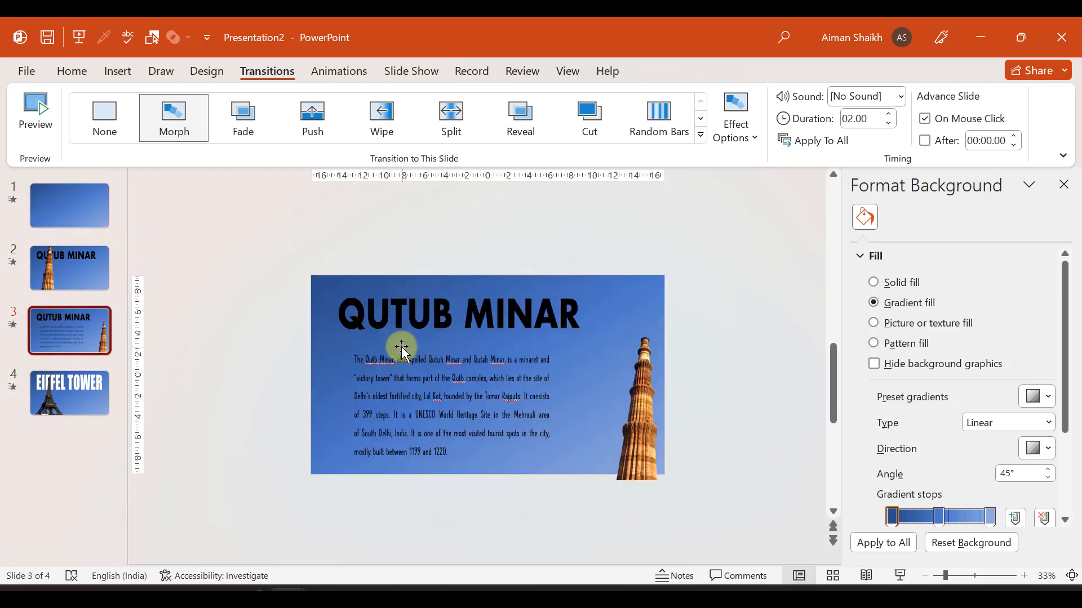
{"action": "left_click", "coordinate": [69, 393]}
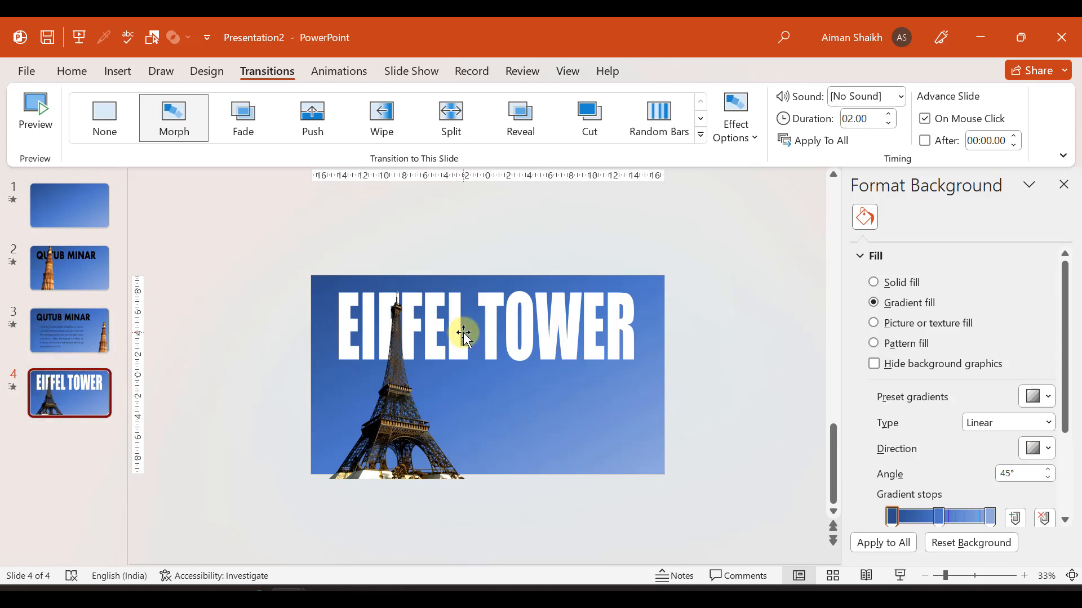
{"action": "left_click", "coordinate": [464, 338]}
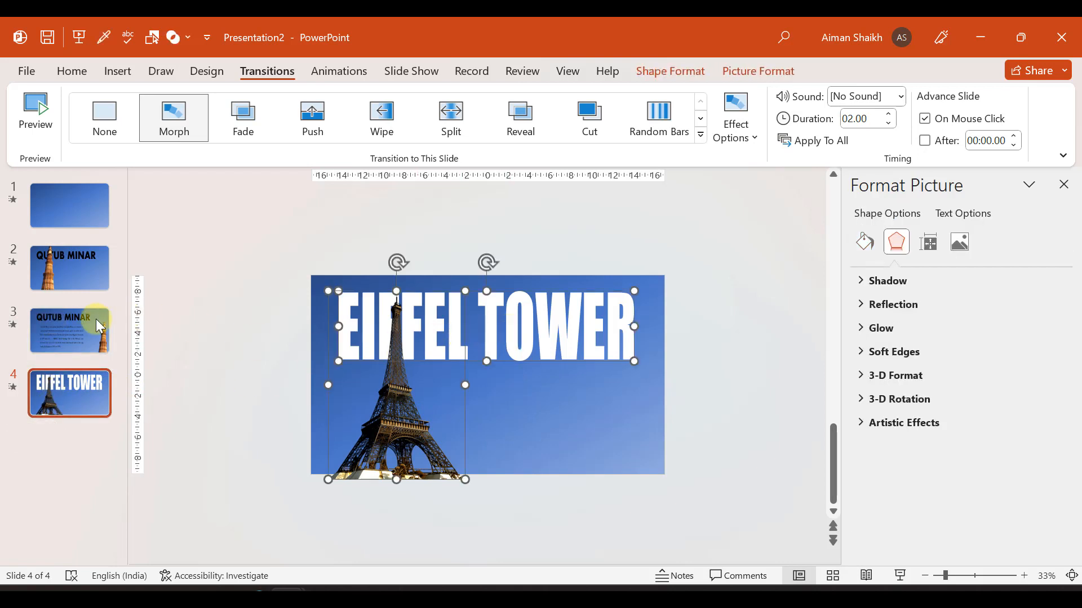
{"action": "left_click", "coordinate": [69, 330]}
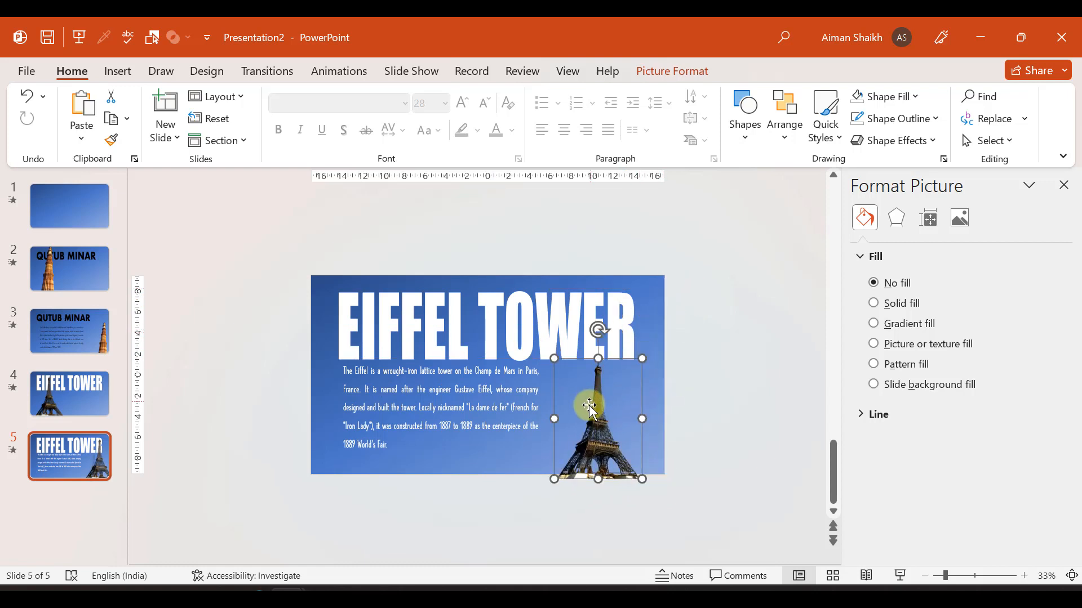
Move slide 5's picture to the bottom-right corner and park slide 4's title and picture just off slide 3.
{"action": "left_click_drag", "start_coordinate": [597, 417], "coordinate": [620, 413]}
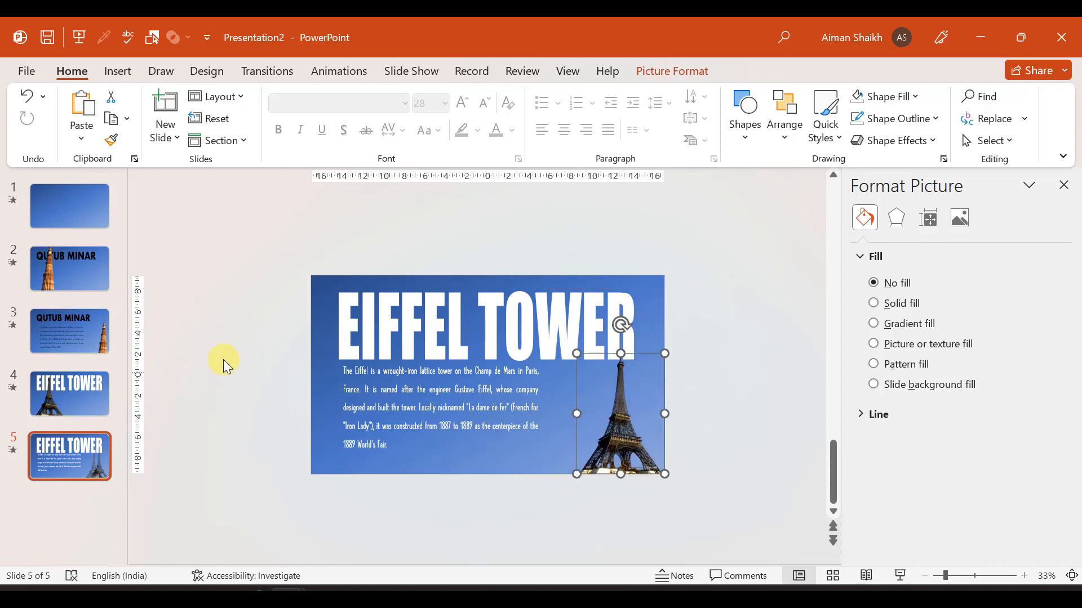
{"action": "left_click", "coordinate": [69, 394]}
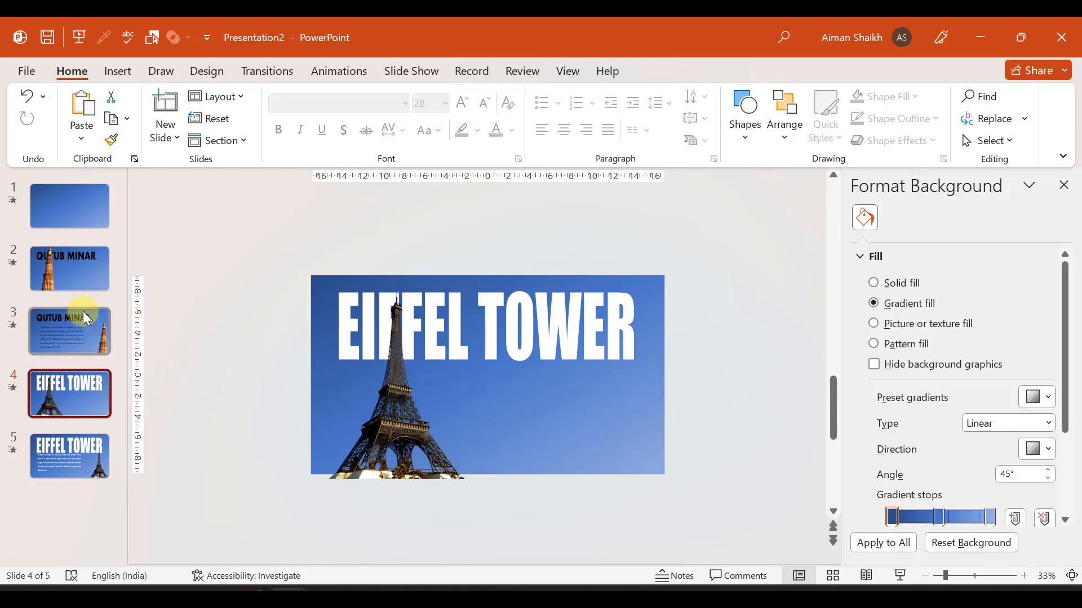
{"action": "left_click", "coordinate": [69, 332]}
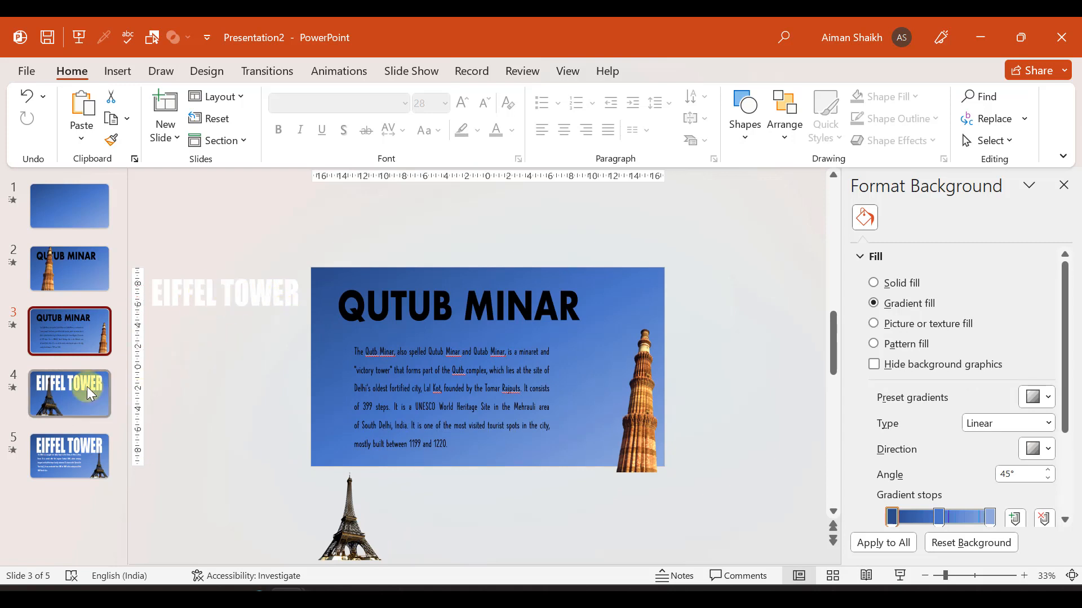
{"action": "left_click", "coordinate": [69, 395]}
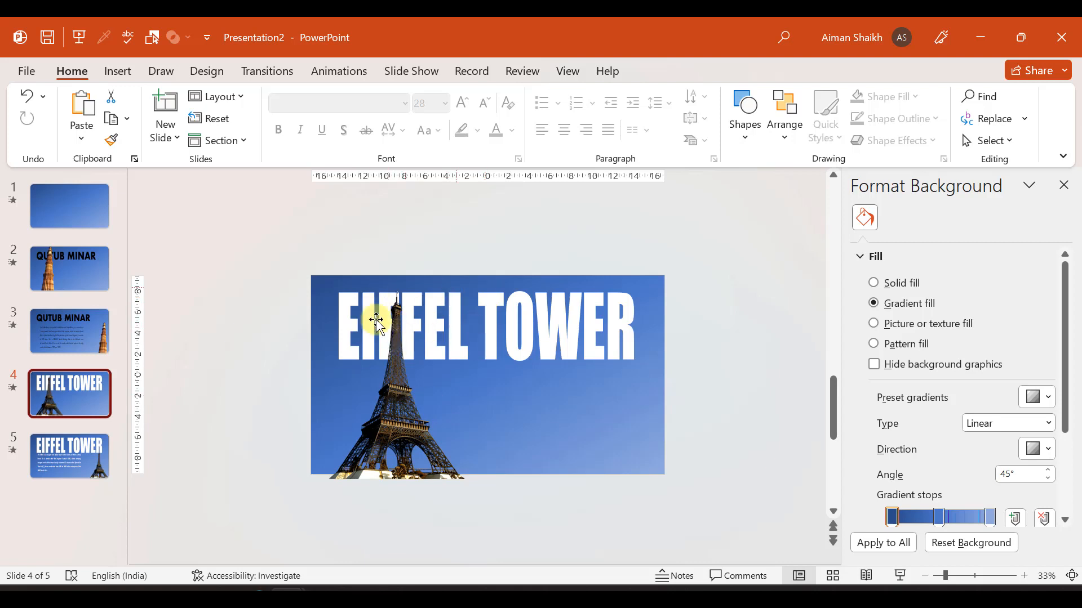
{"action": "mouse_move", "coordinate": [407, 410]}
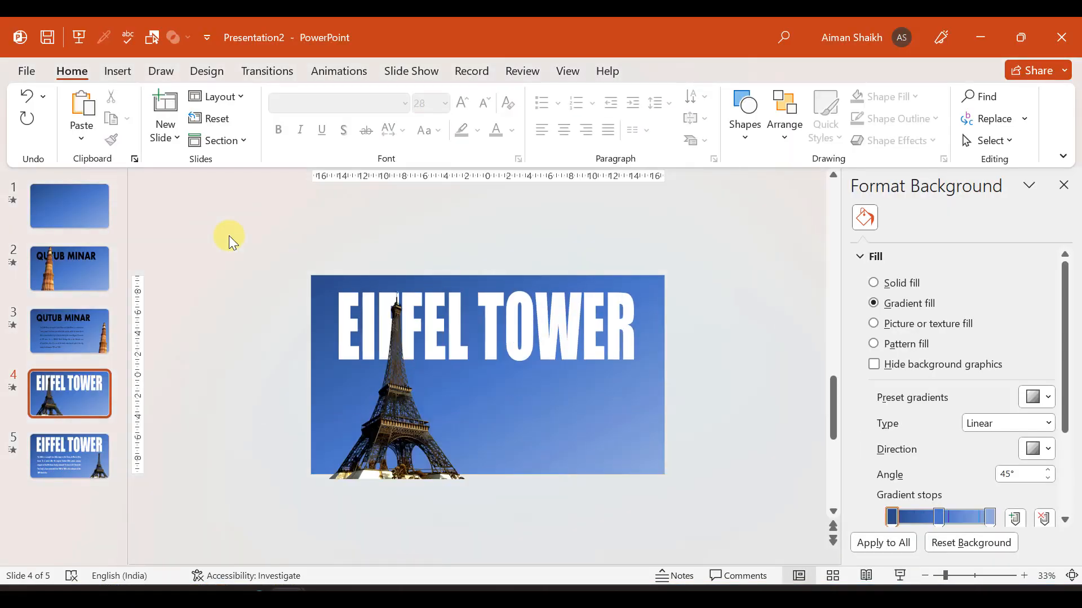
{"action": "left_click", "coordinate": [68, 331]}
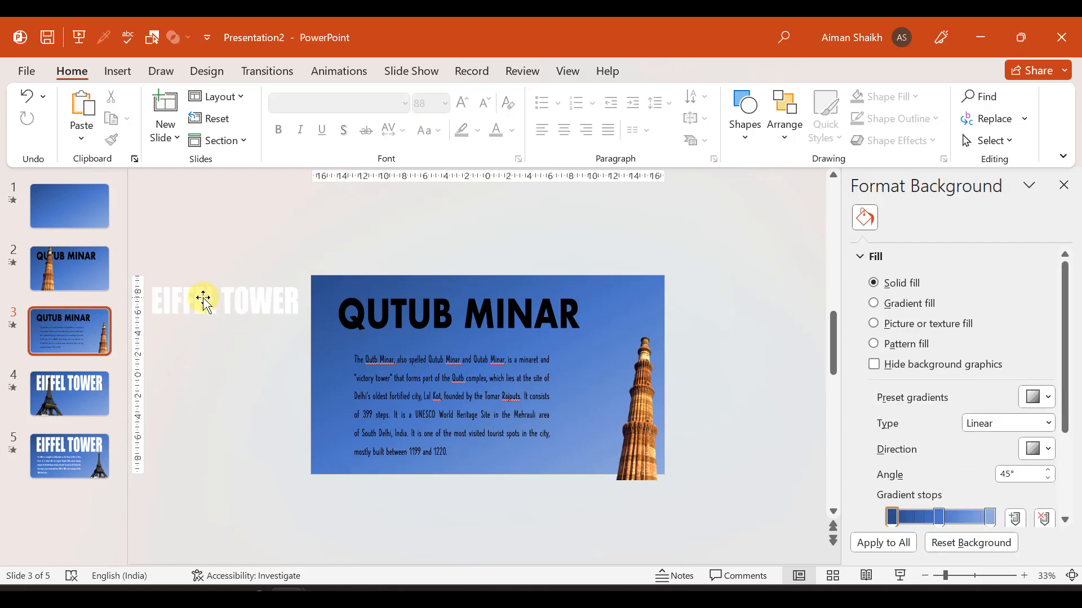
{"action": "left_click", "coordinate": [68, 395]}
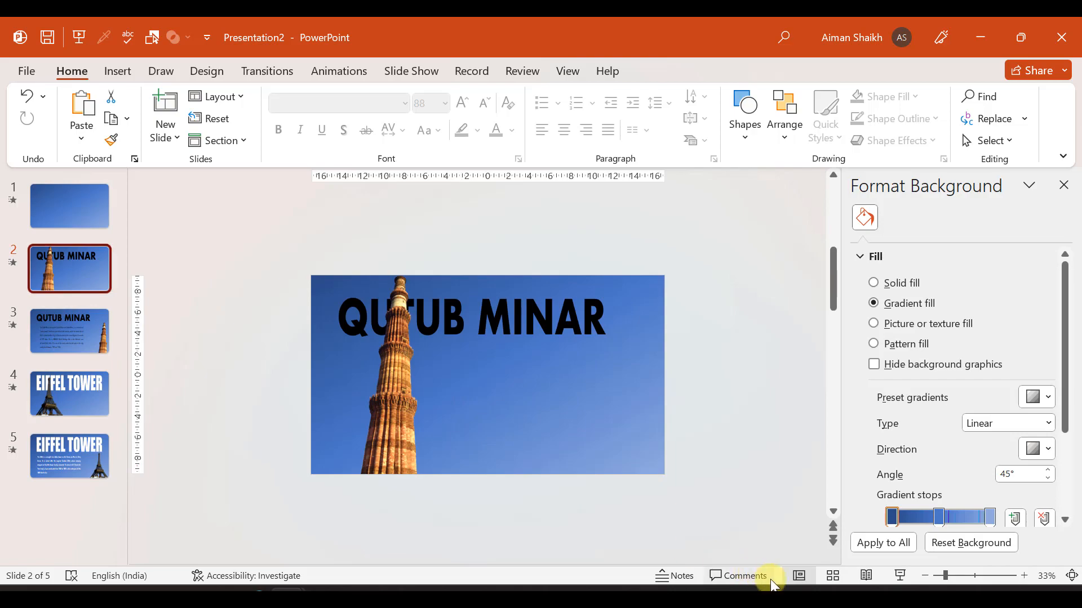
{"action": "left_click", "coordinate": [69, 395]}
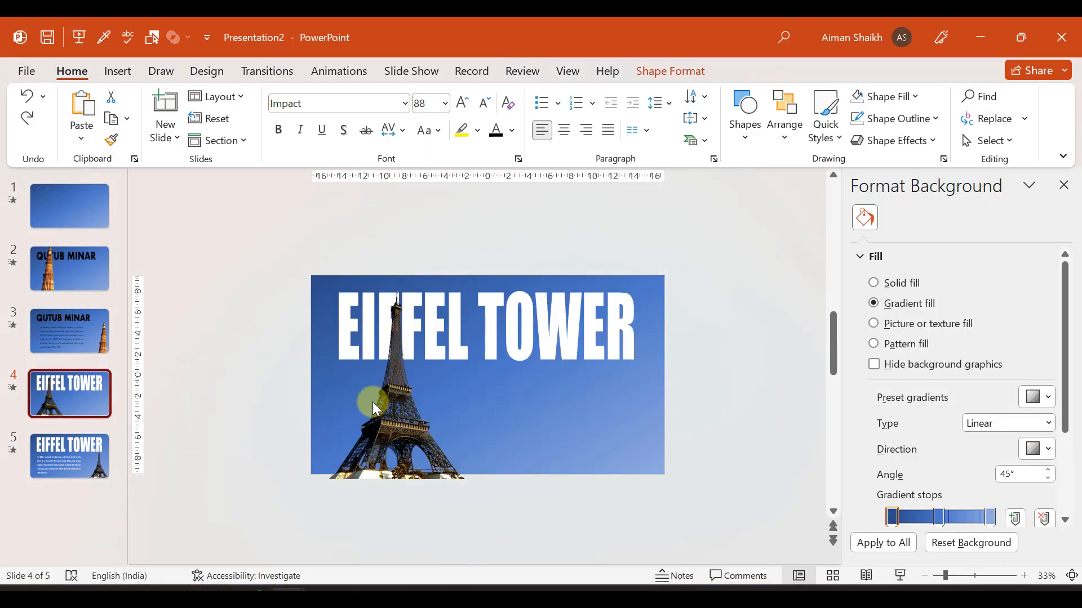
{"action": "left_click", "coordinate": [69, 331]}
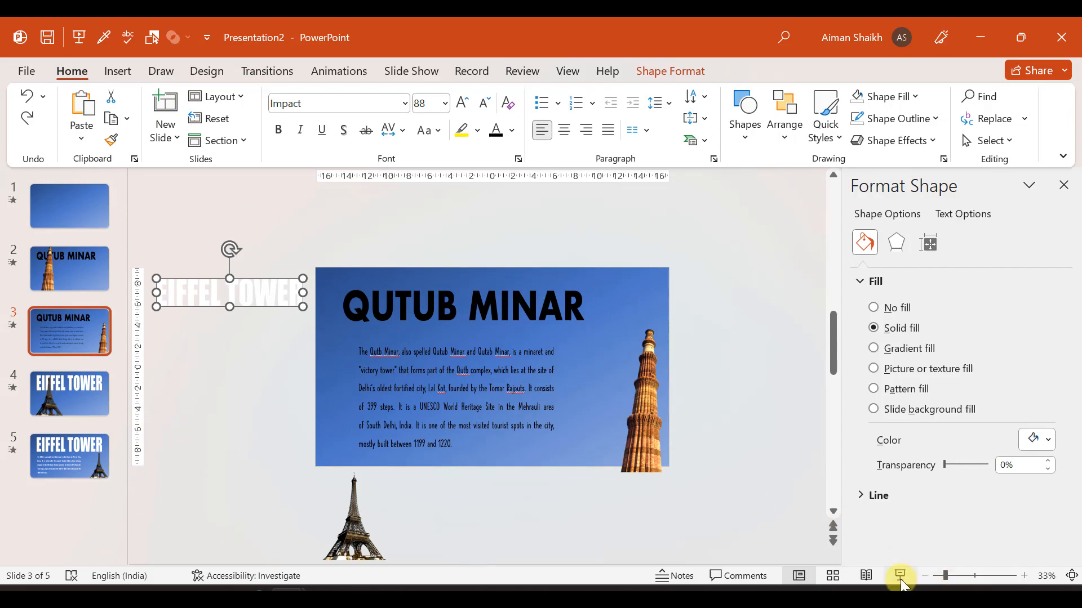
{"action": "left_click", "coordinate": [68, 394]}
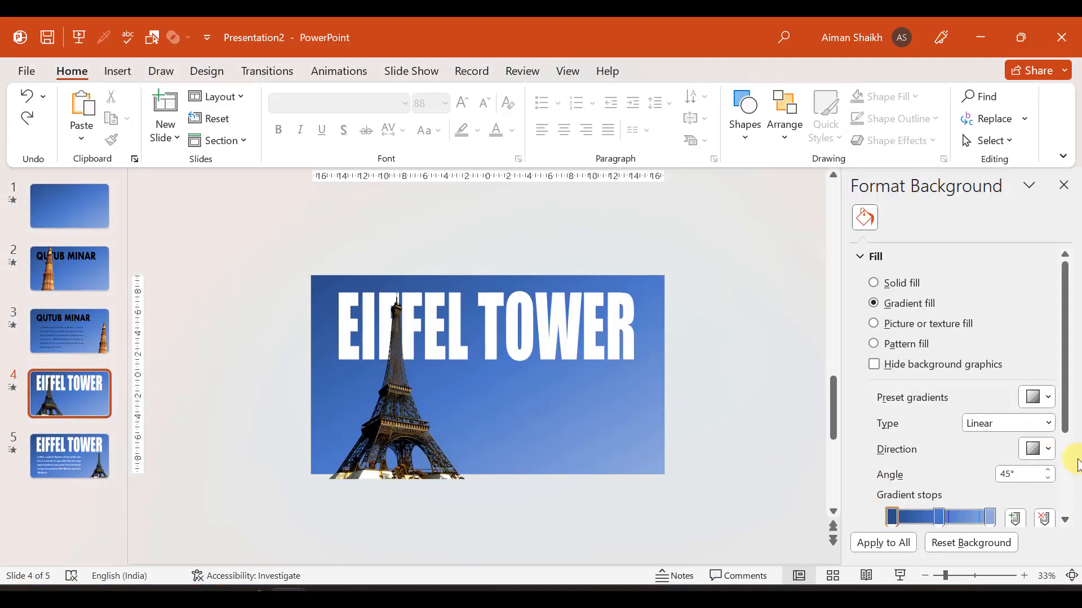
{"action": "mouse_move", "coordinate": [825, 469]}
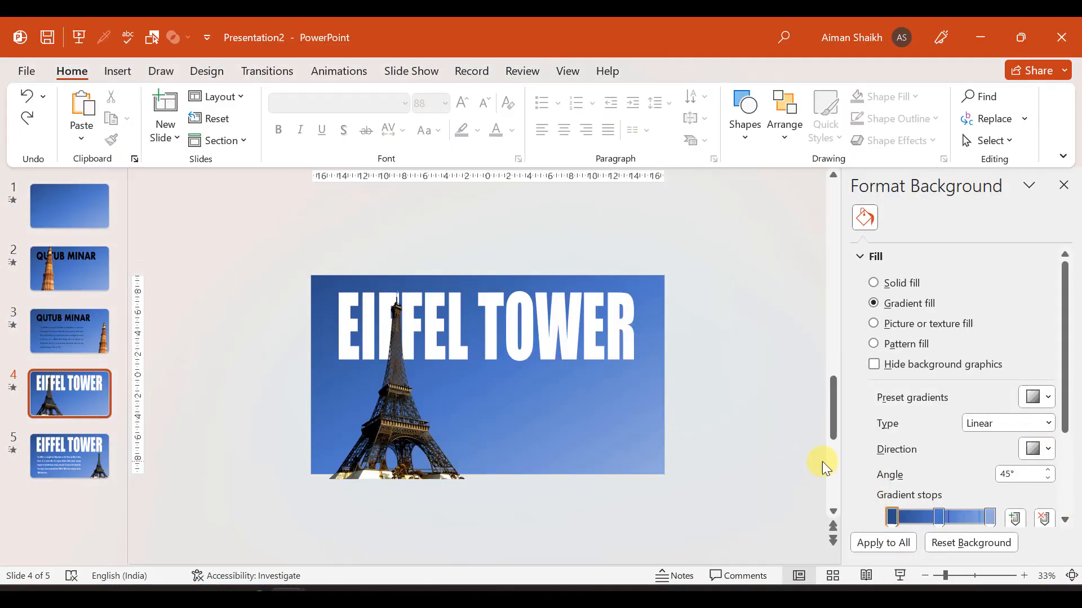